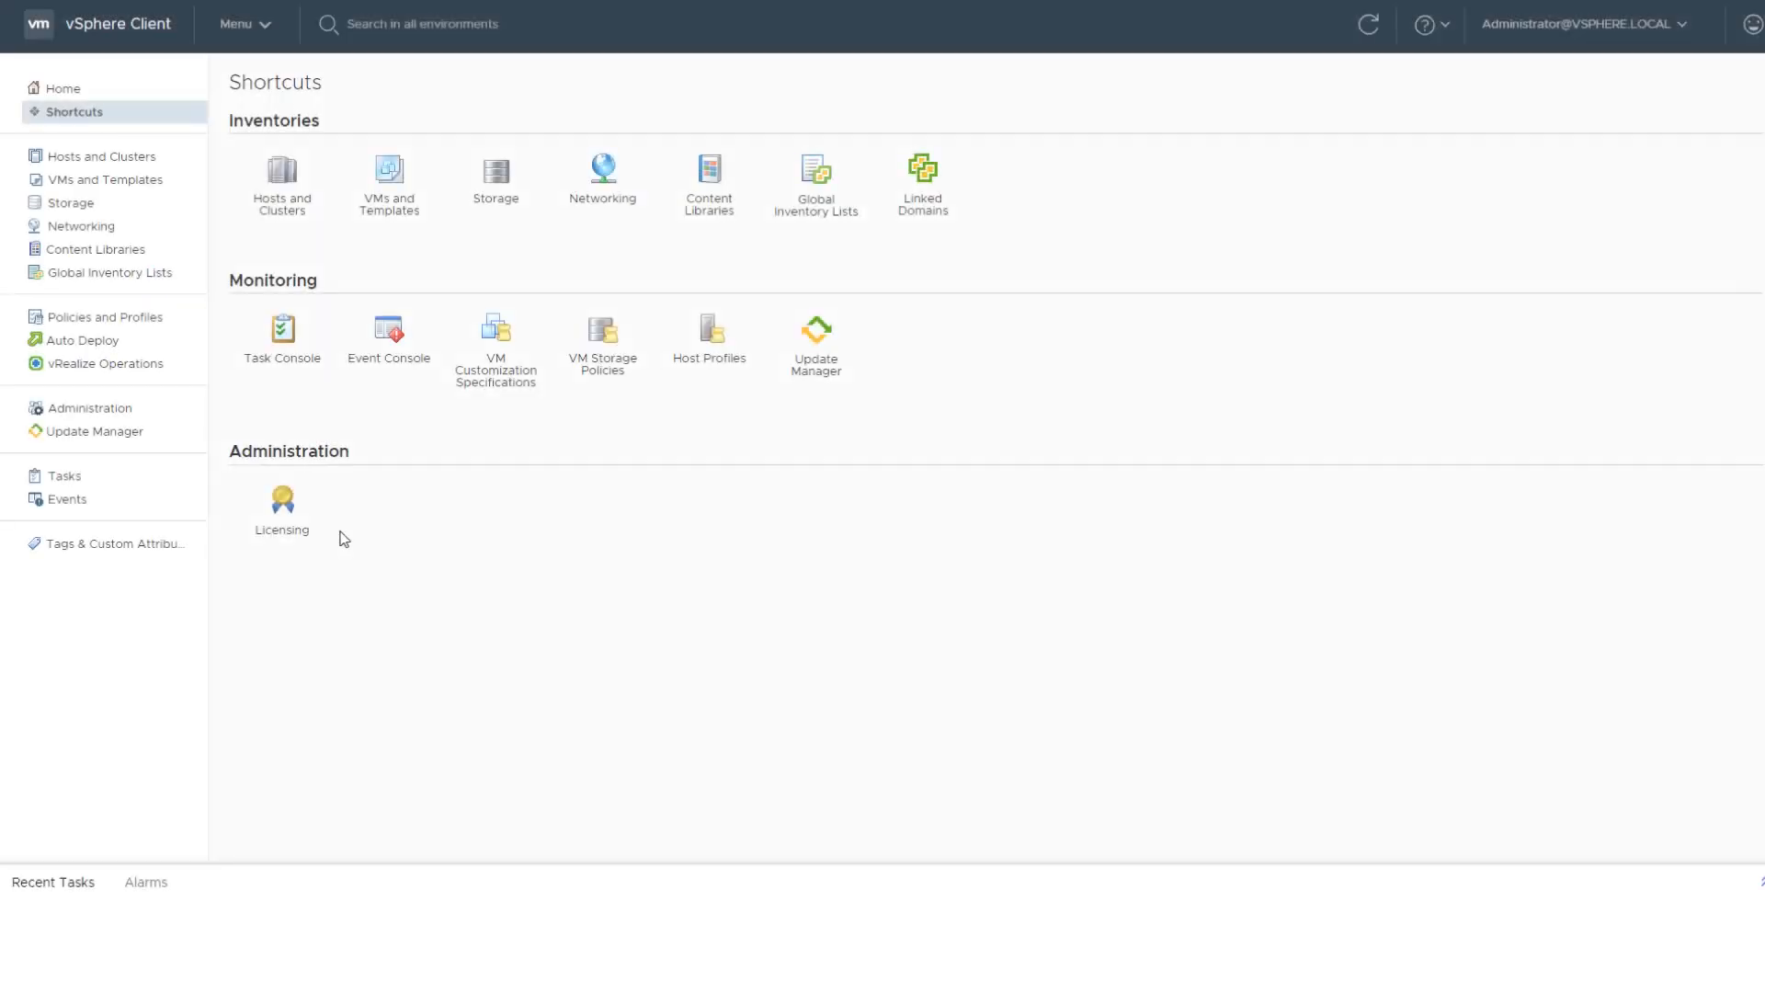
Open Licensing under Administration to reach the Licenses list.
{"action": "left_click", "coordinate": [283, 502]}
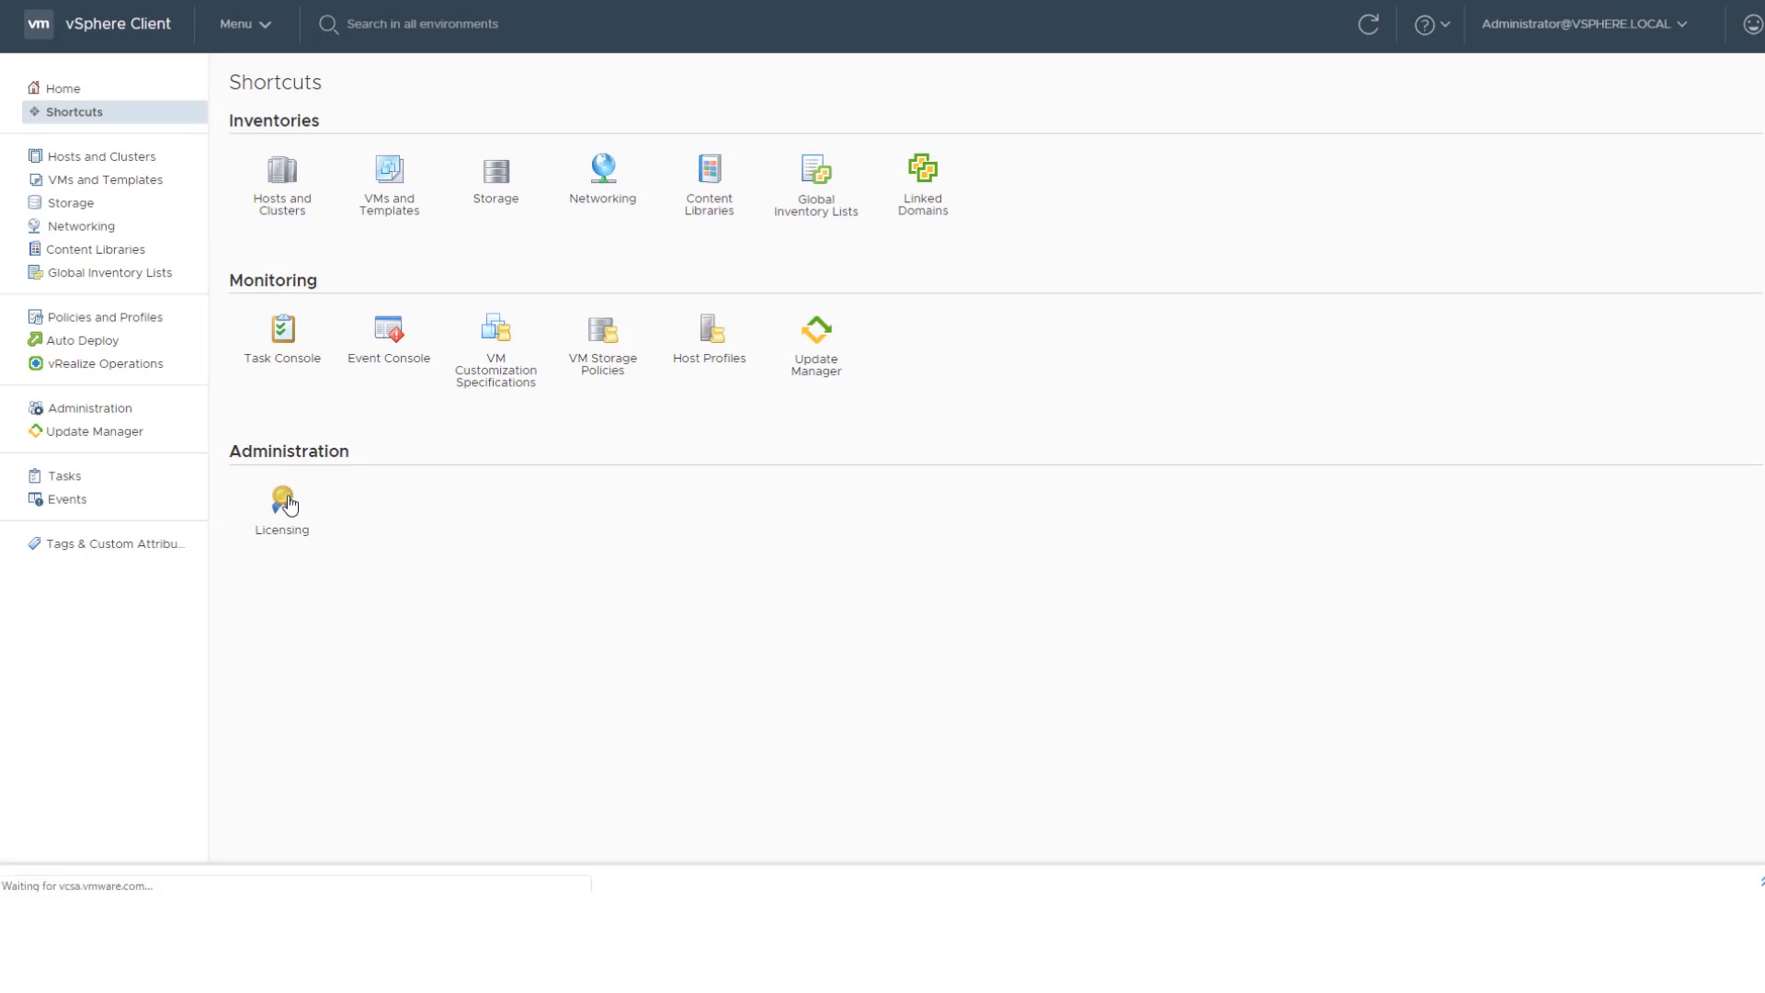
{"action": "left_click", "coordinate": [281, 502]}
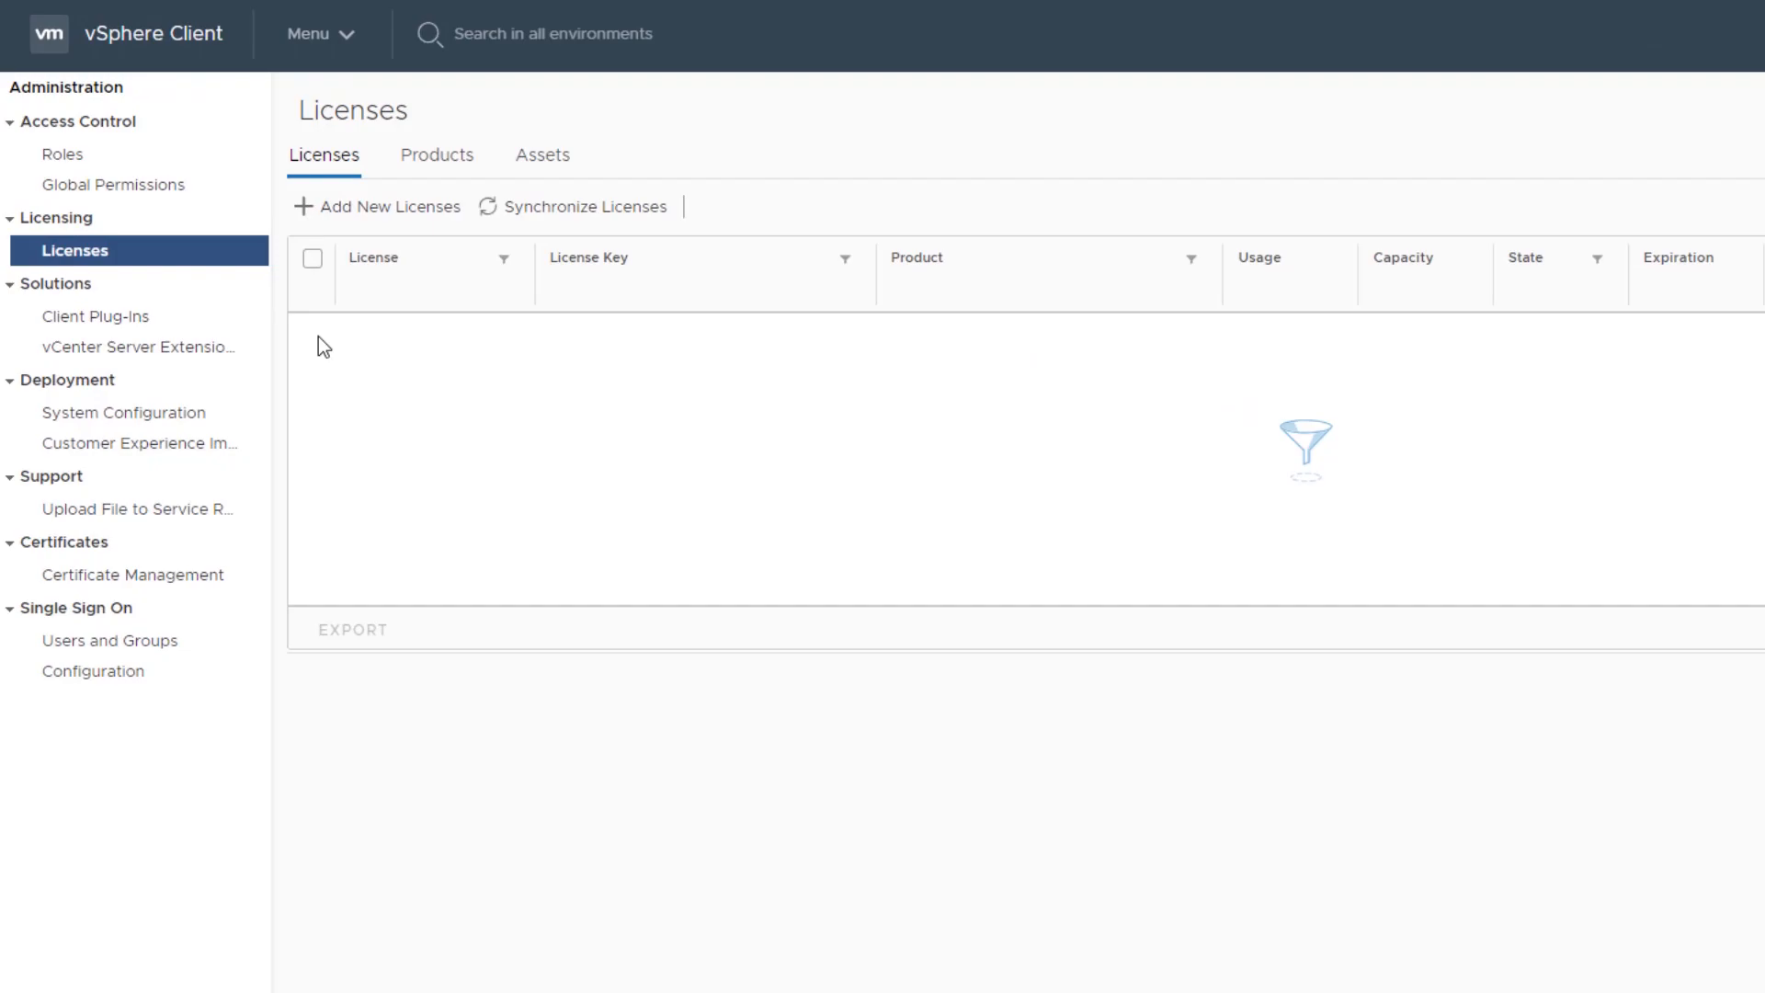
Add two vSphere 6 Standard keys, keeping default names License 1 and License 2.
{"action": "left_click", "coordinate": [388, 206]}
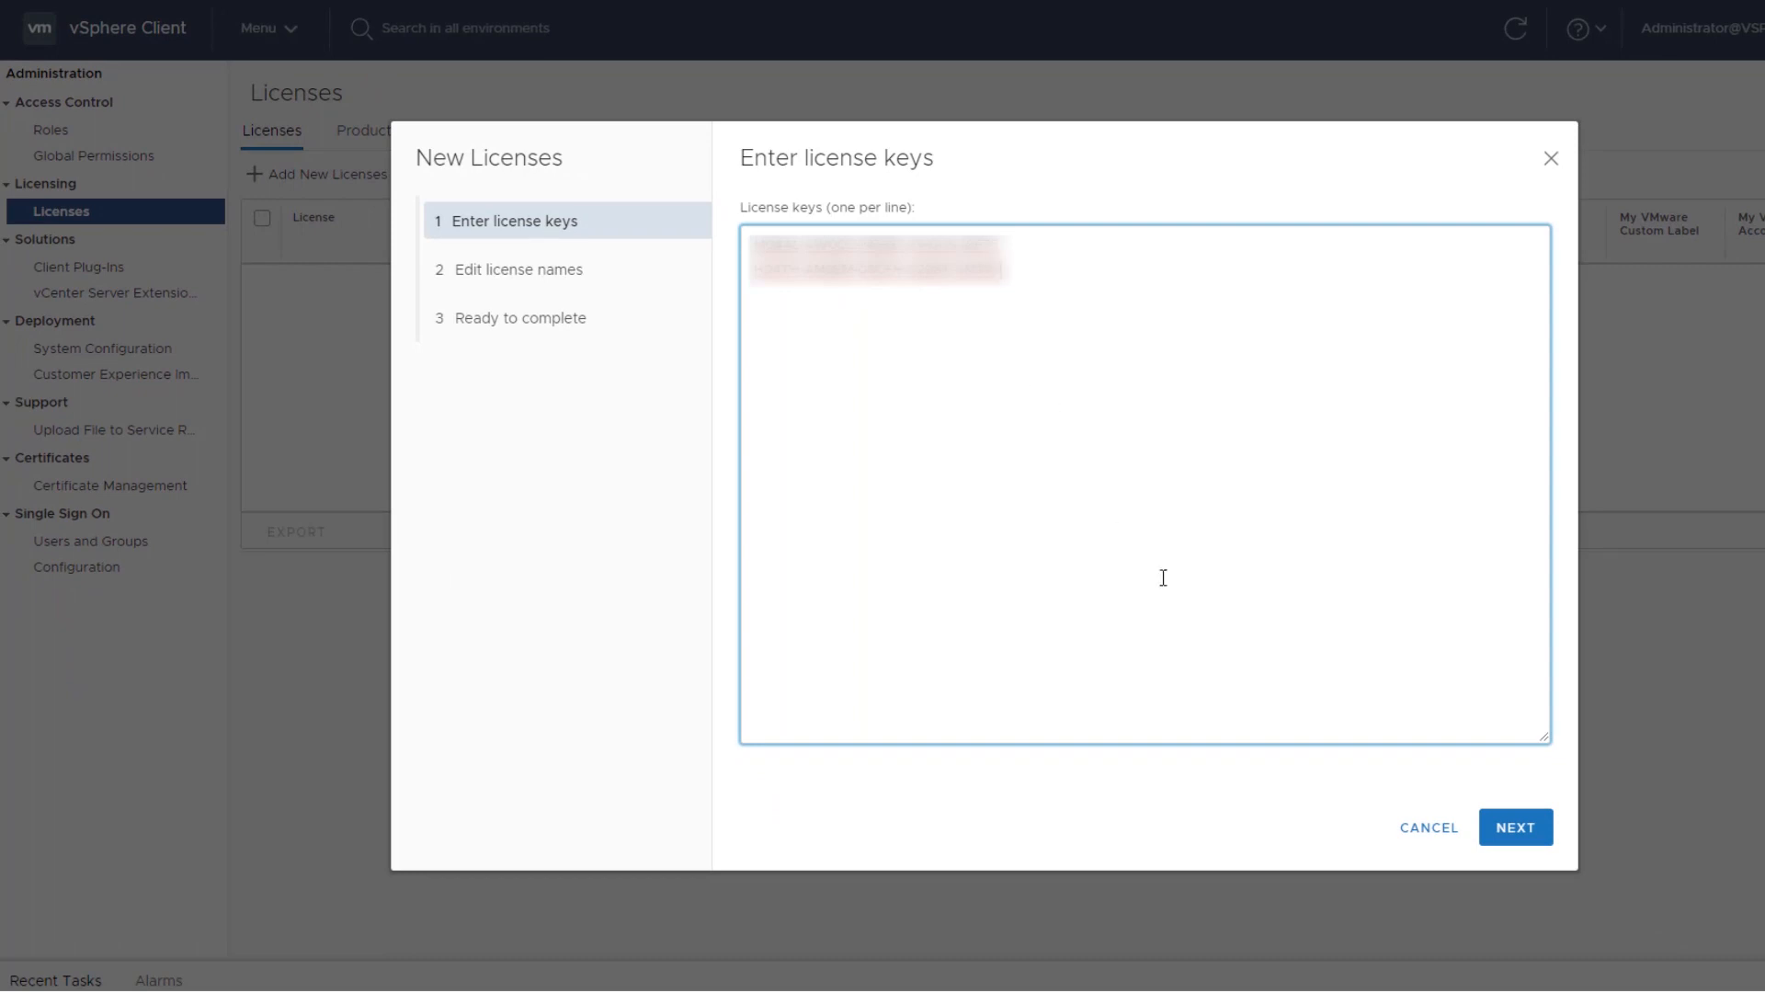
{"action": "left_click", "coordinate": [1513, 828]}
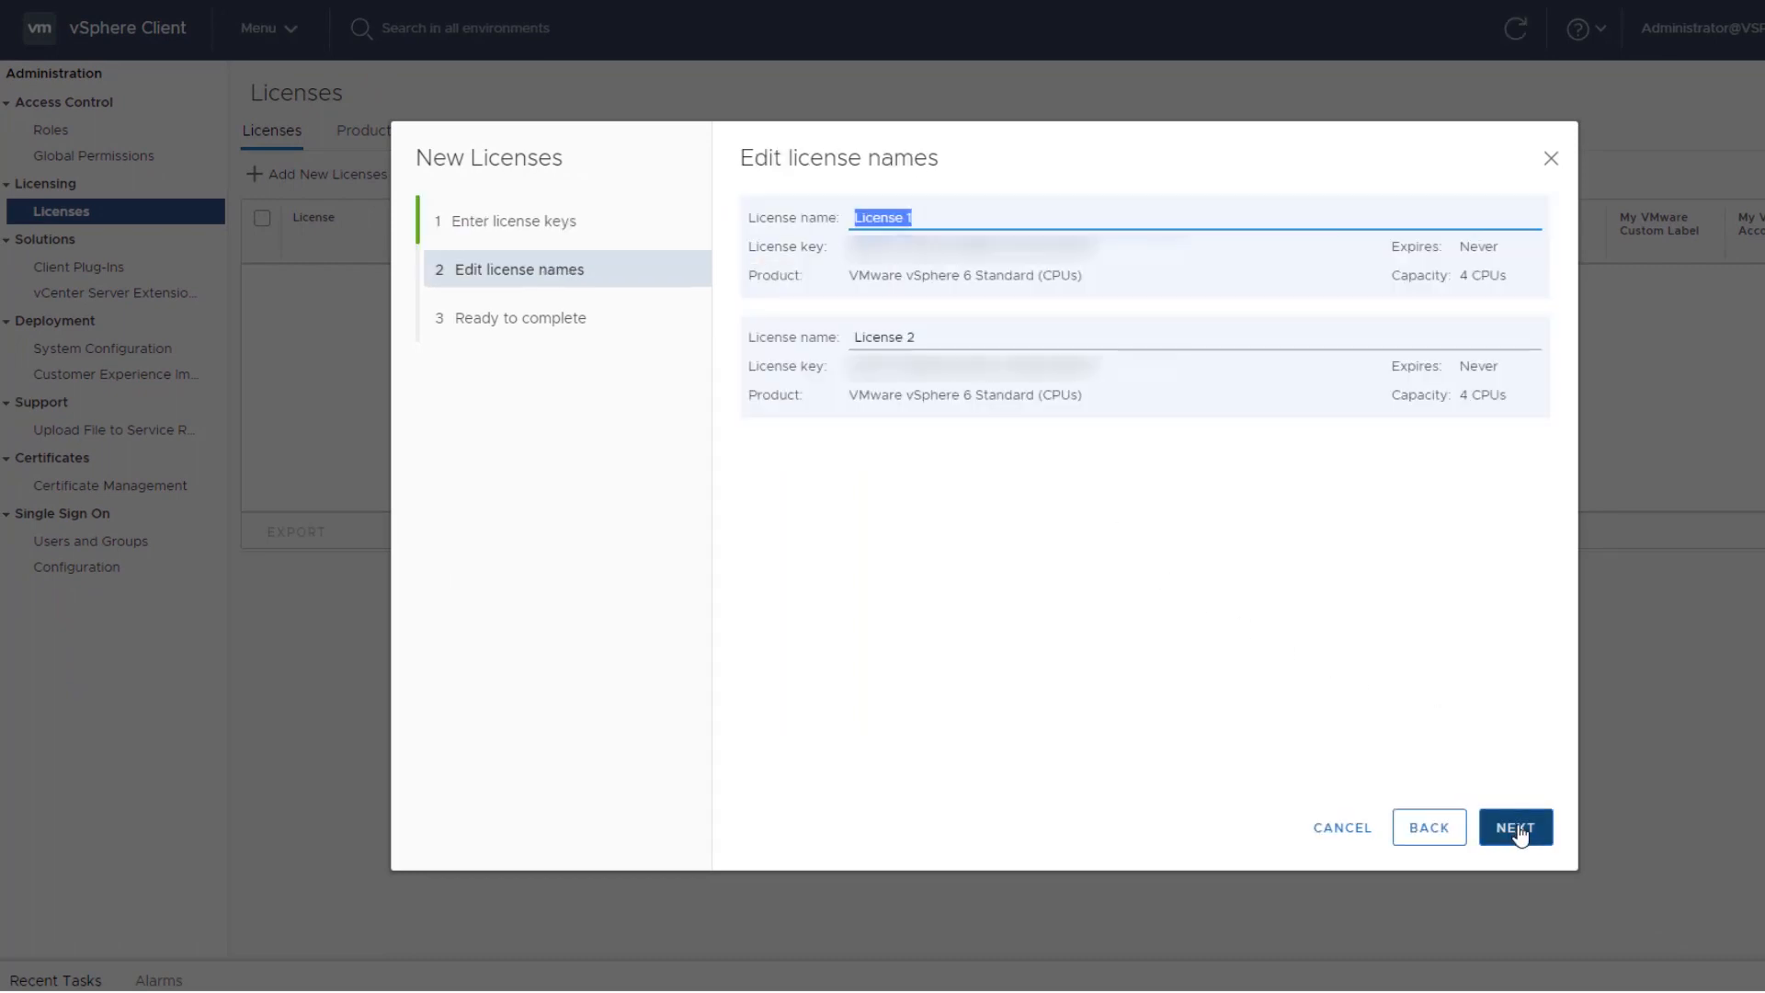
{"action": "left_click", "coordinate": [1513, 826]}
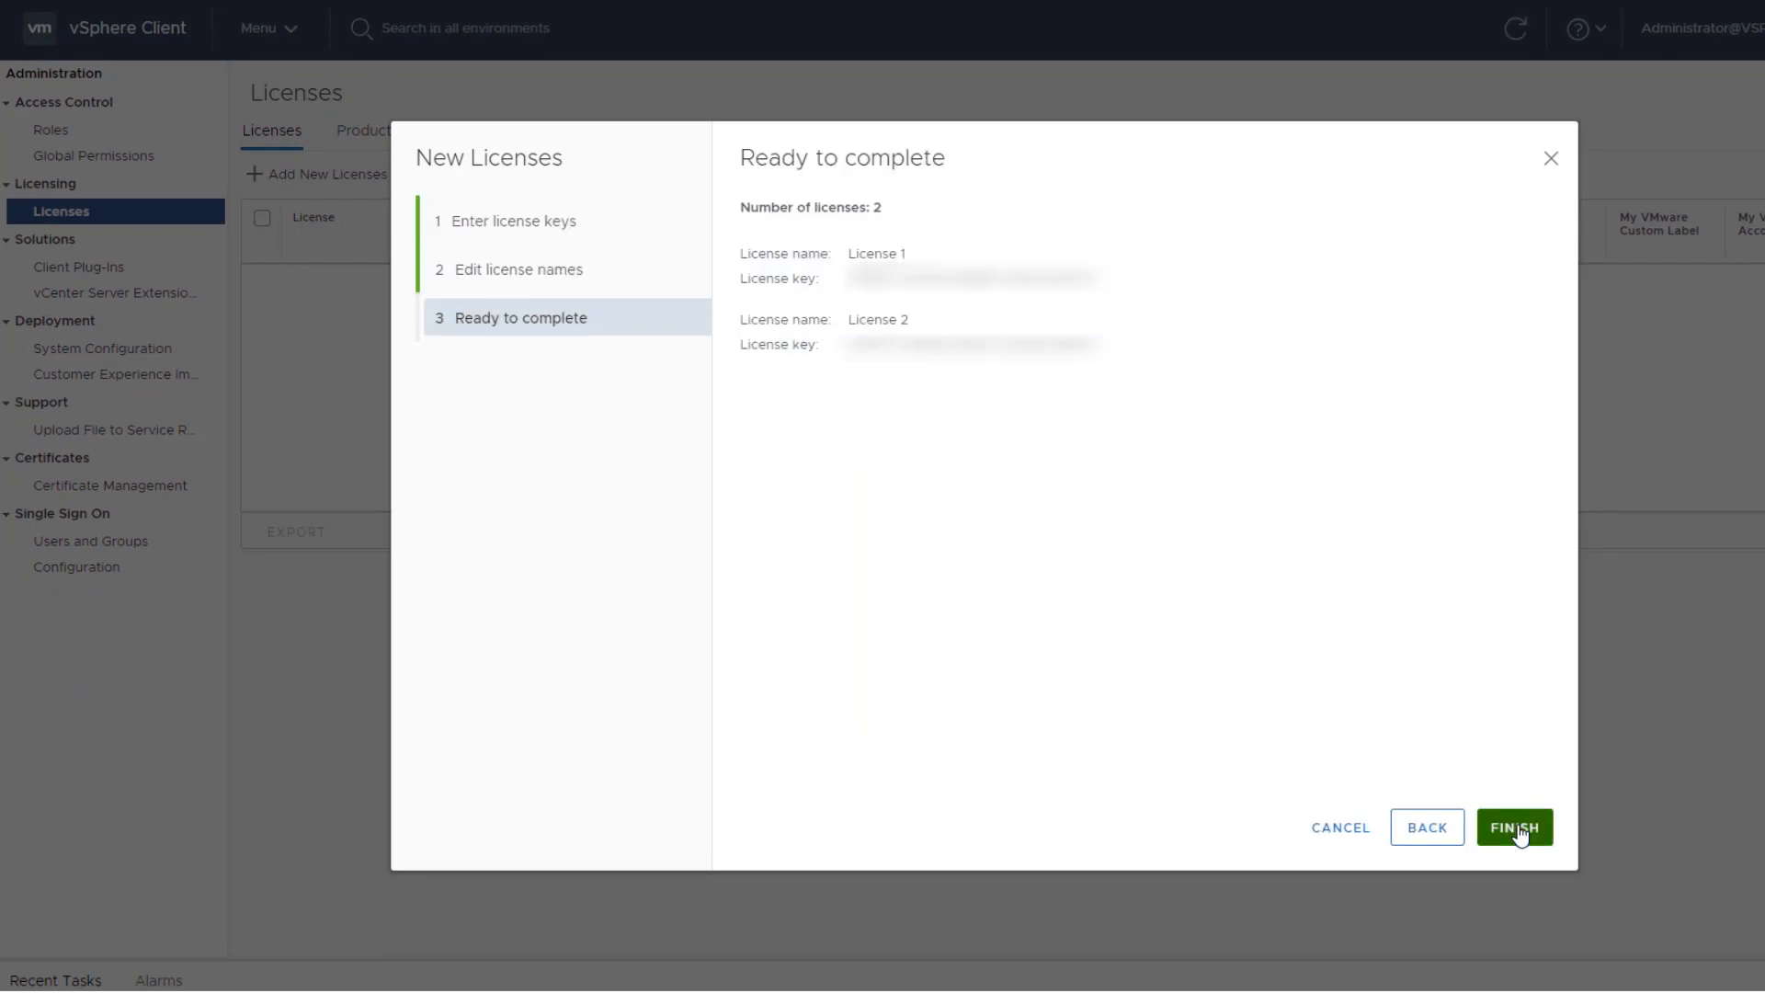
{"action": "left_click", "coordinate": [1514, 826]}
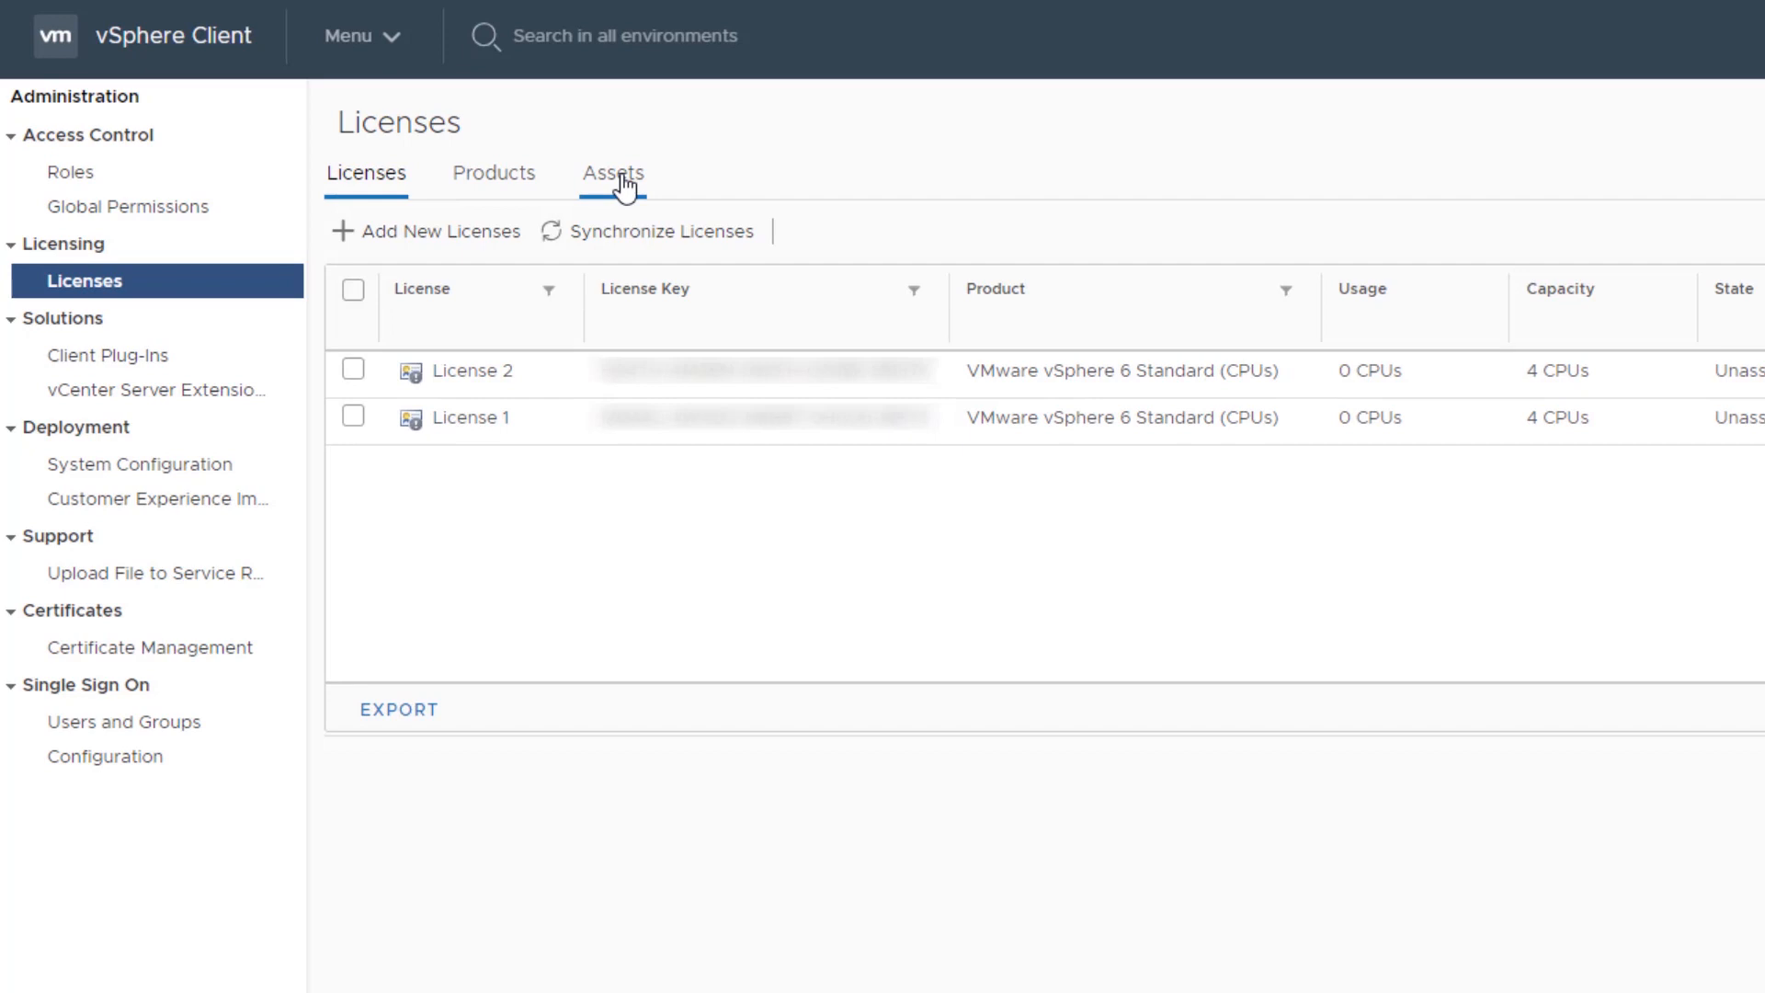
On Assets > Hosts, select hosts 10.193.28.126 and 10.193.29.222.
{"action": "left_click", "coordinate": [612, 172]}
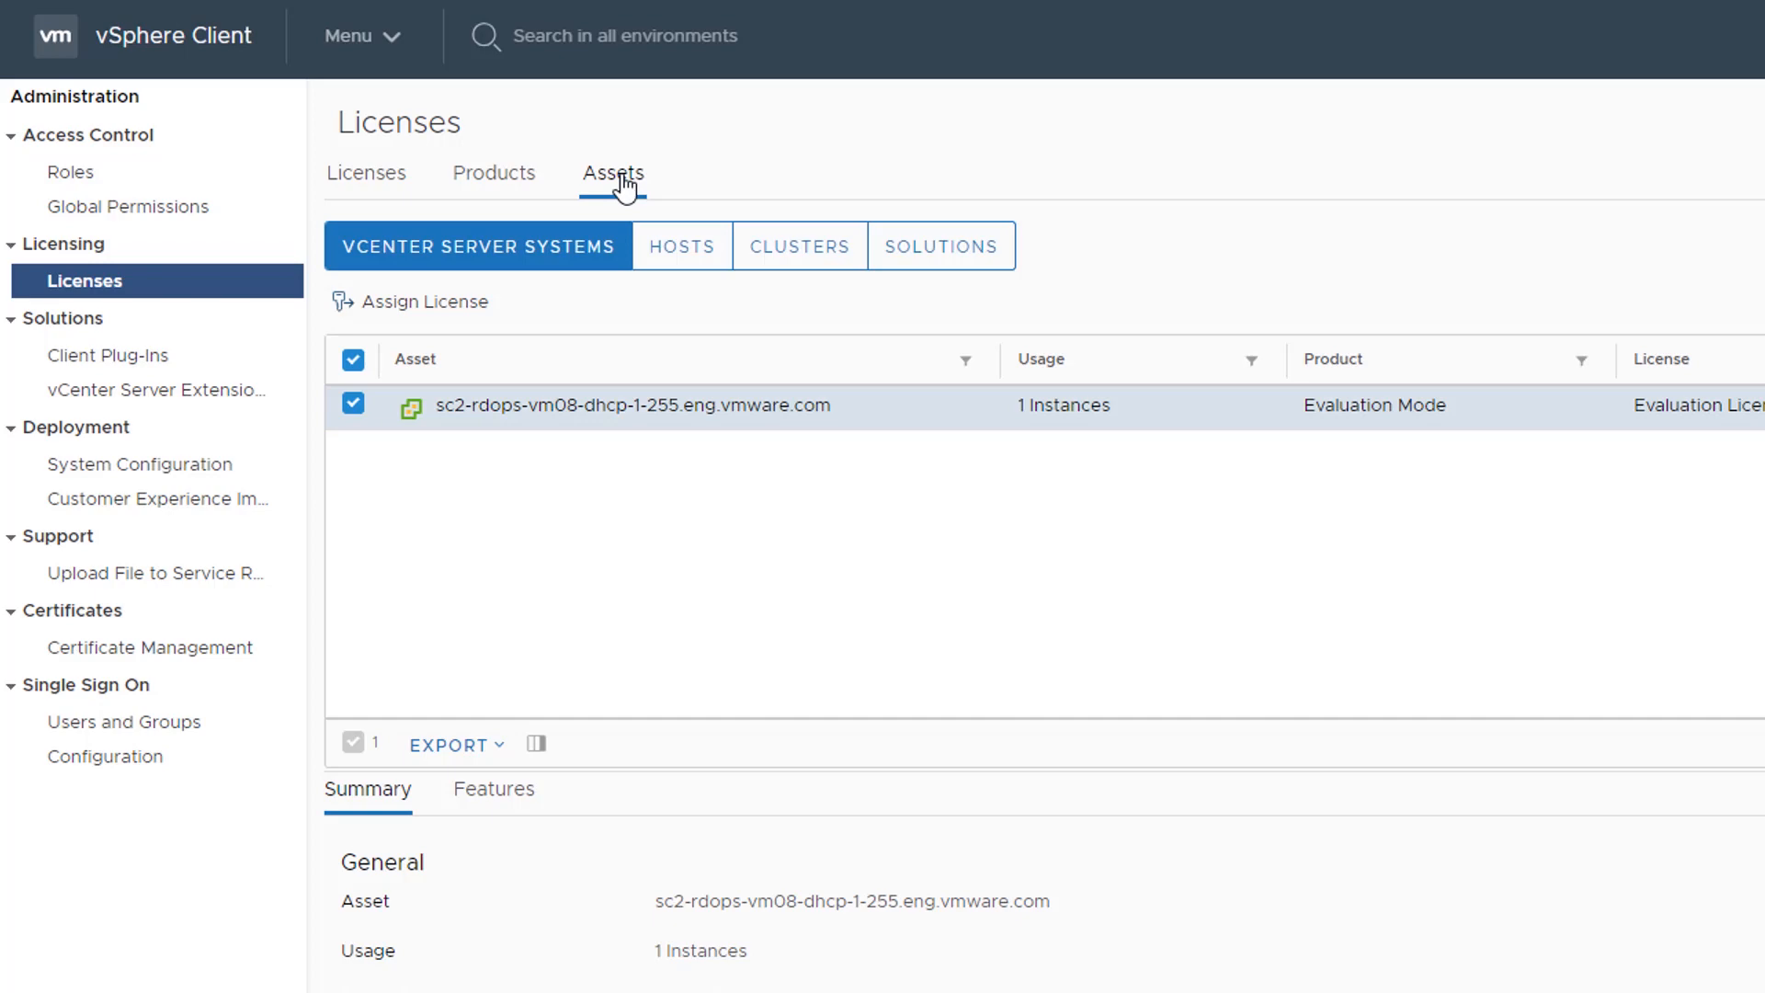
{"action": "left_click", "coordinate": [680, 246]}
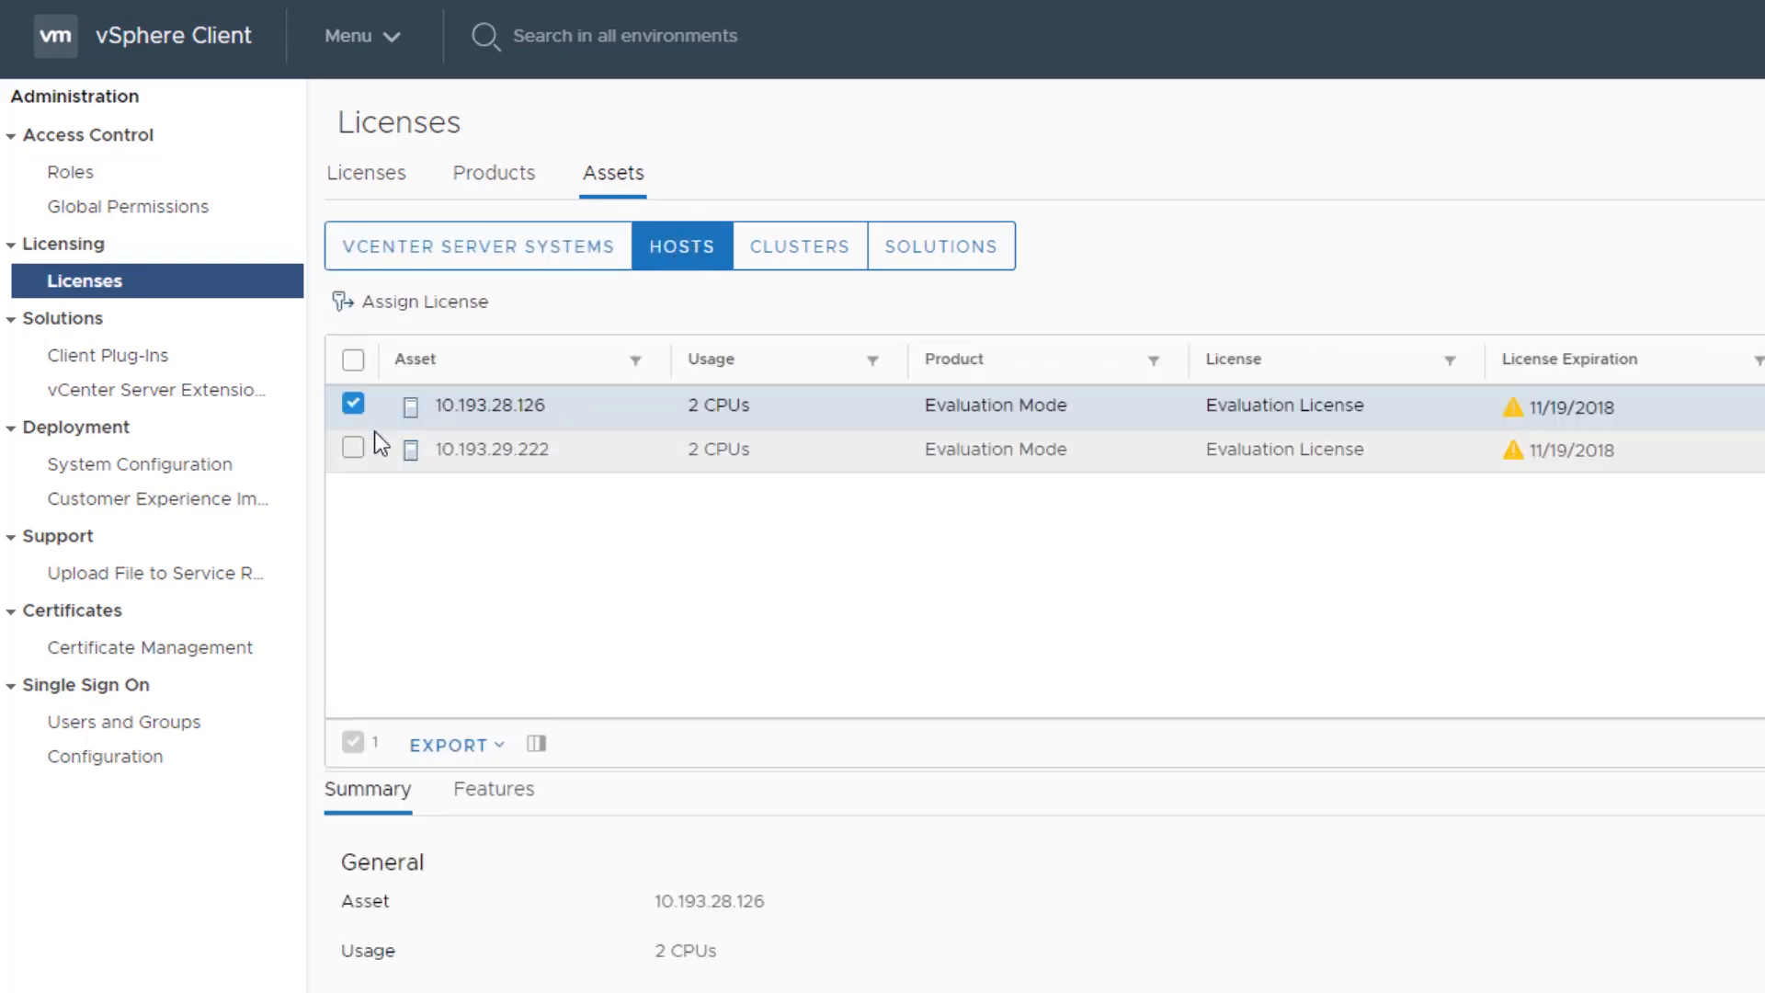
{"action": "left_click", "coordinate": [353, 448]}
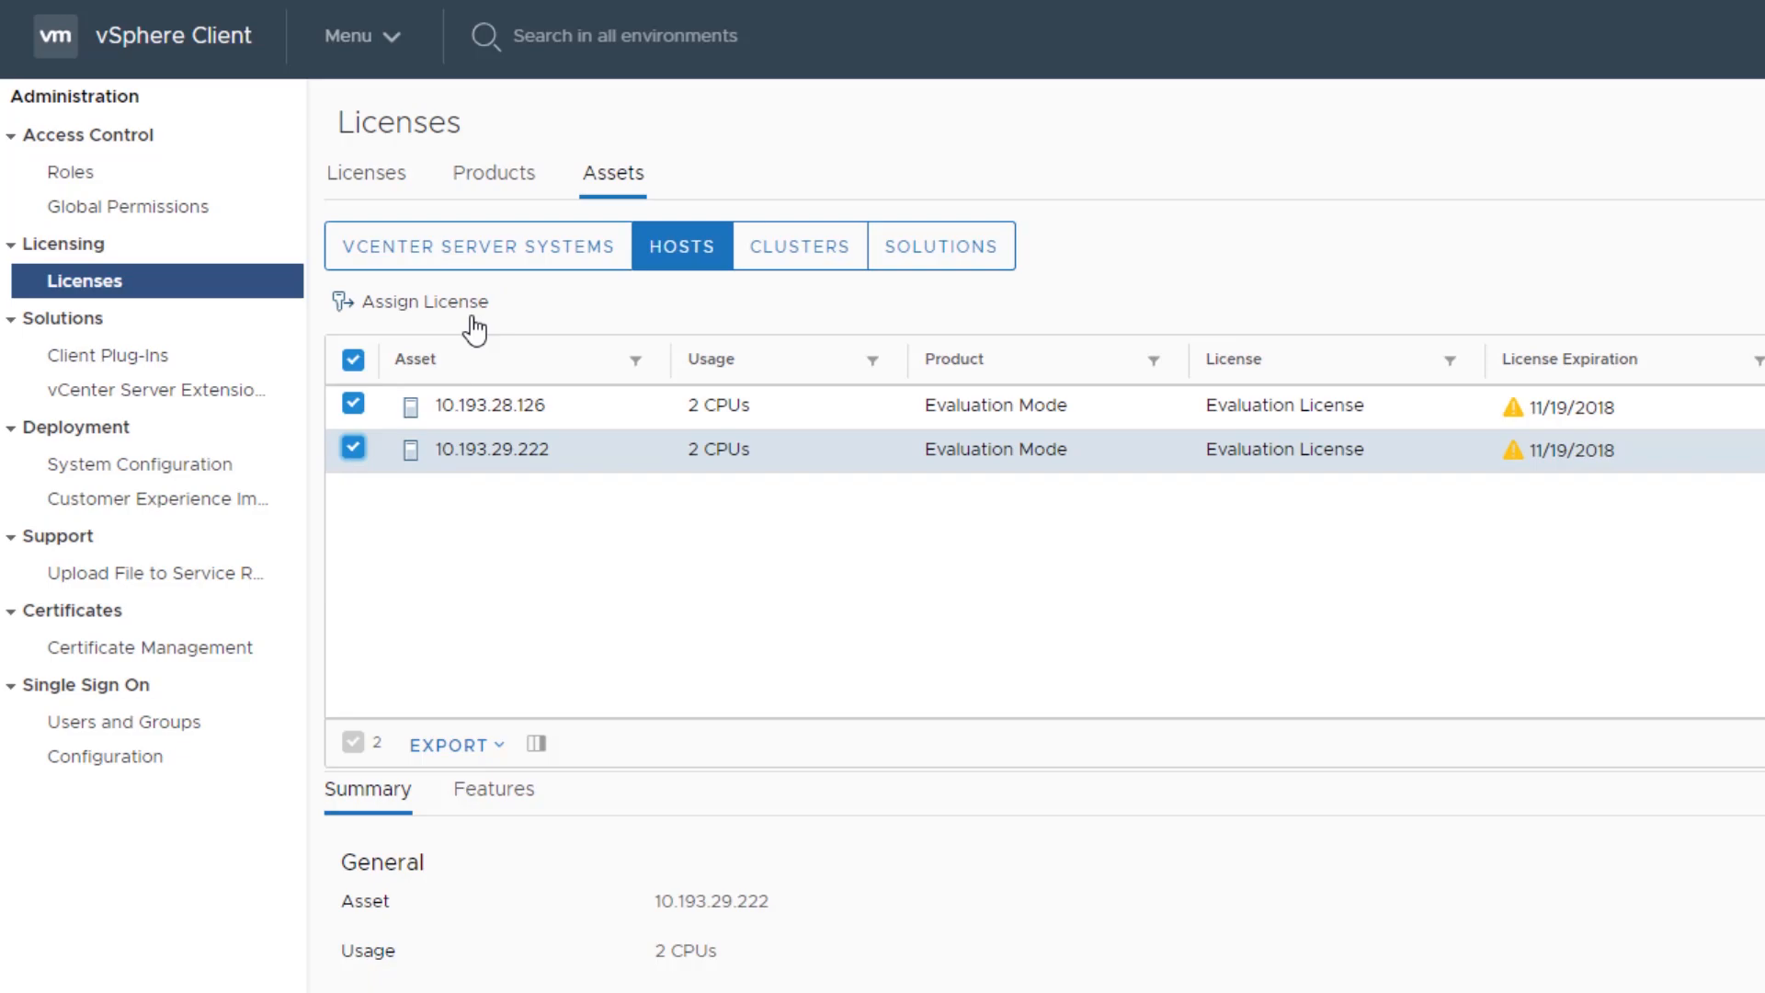
Assign License 1 to both selected hosts and confirm.
{"action": "left_click", "coordinate": [421, 301]}
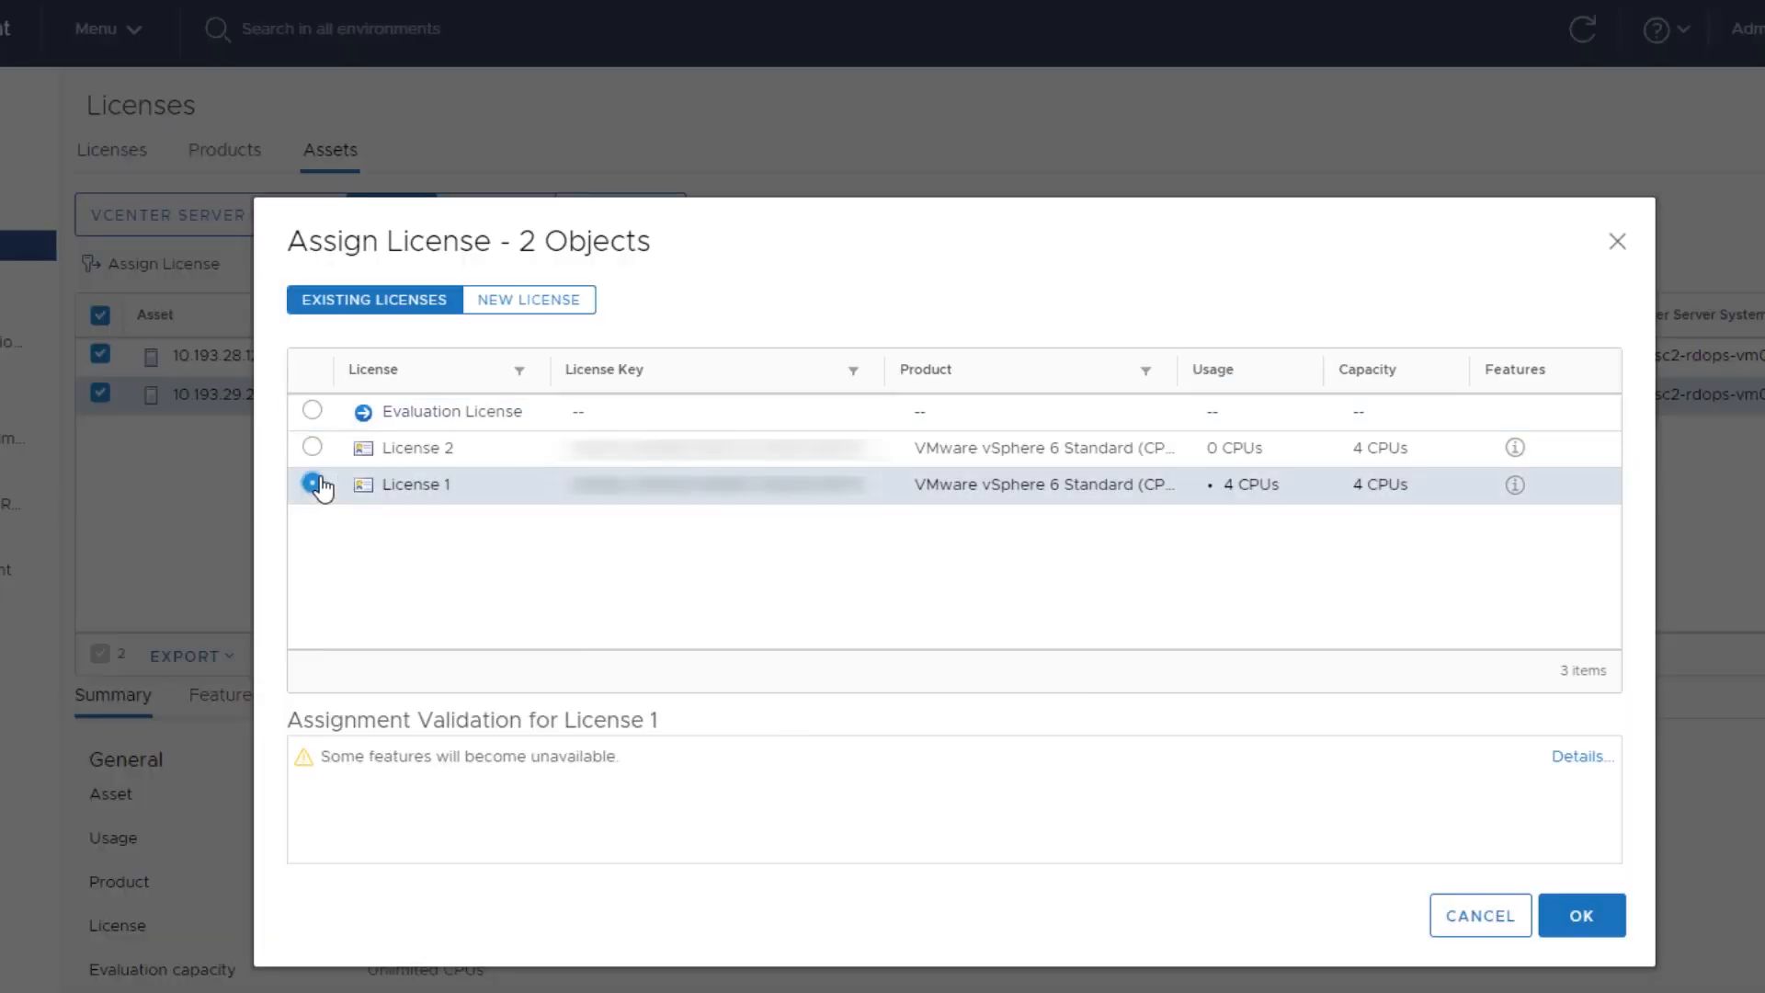
{"action": "left_click", "coordinate": [313, 485]}
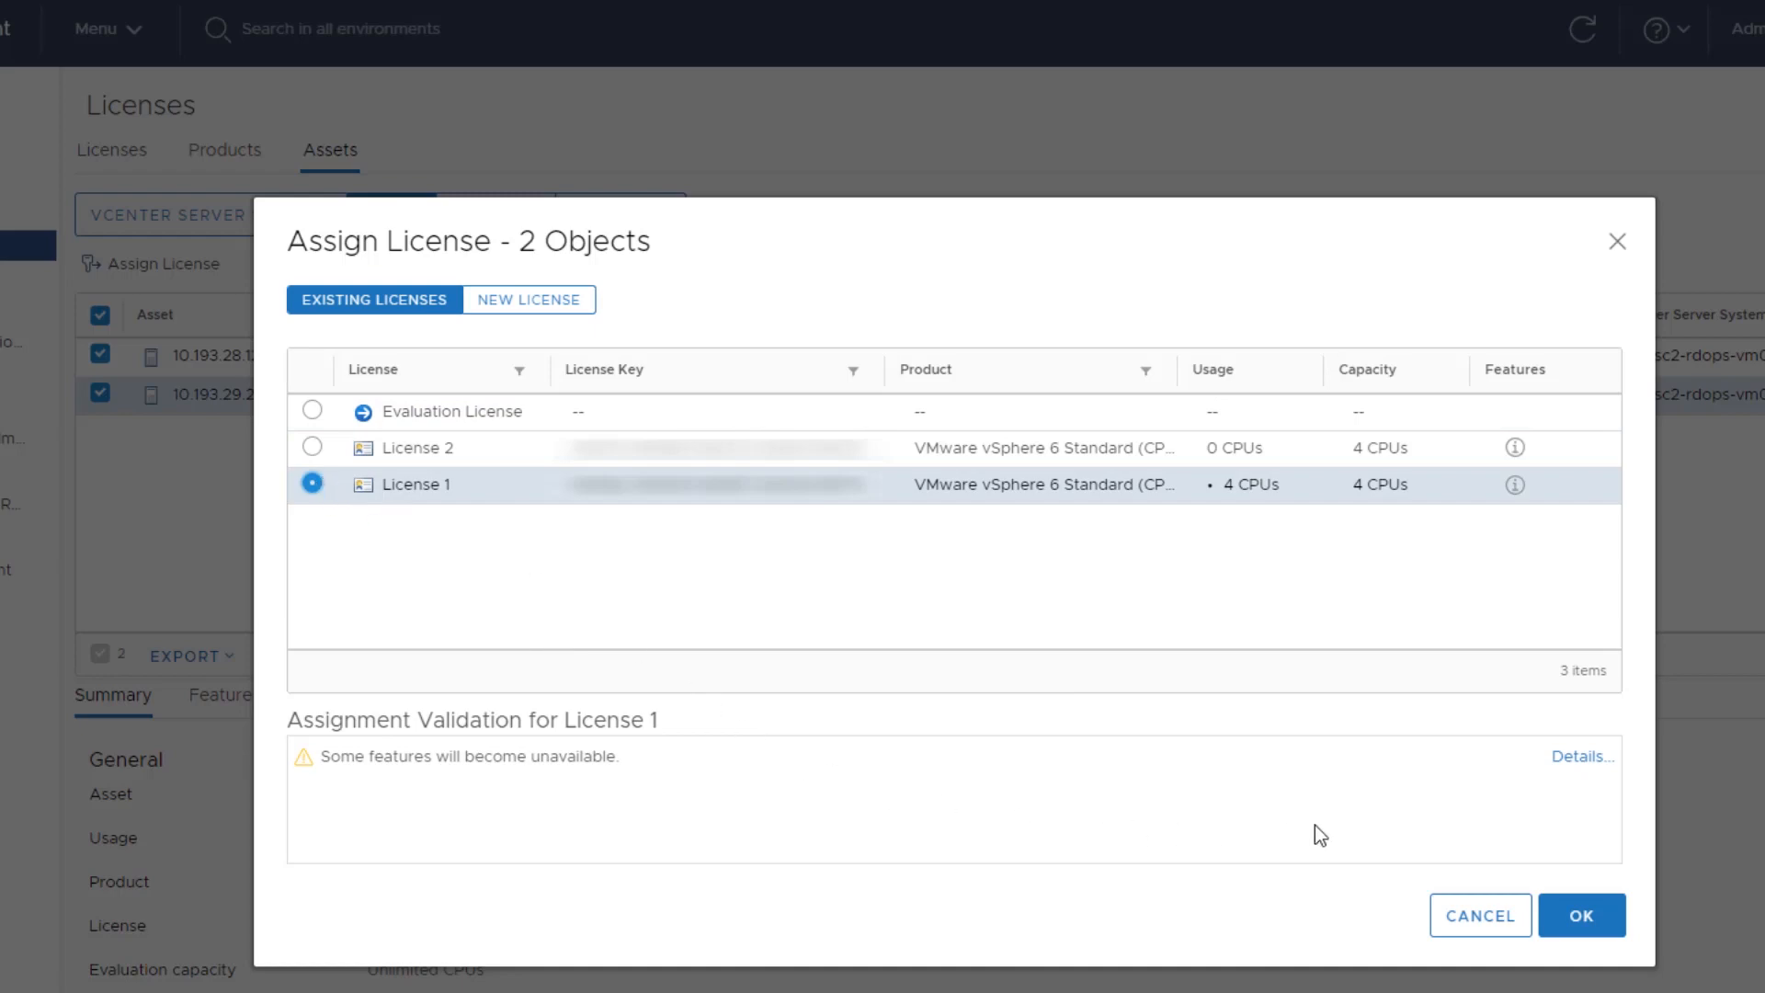
{"action": "left_click", "coordinate": [1580, 915]}
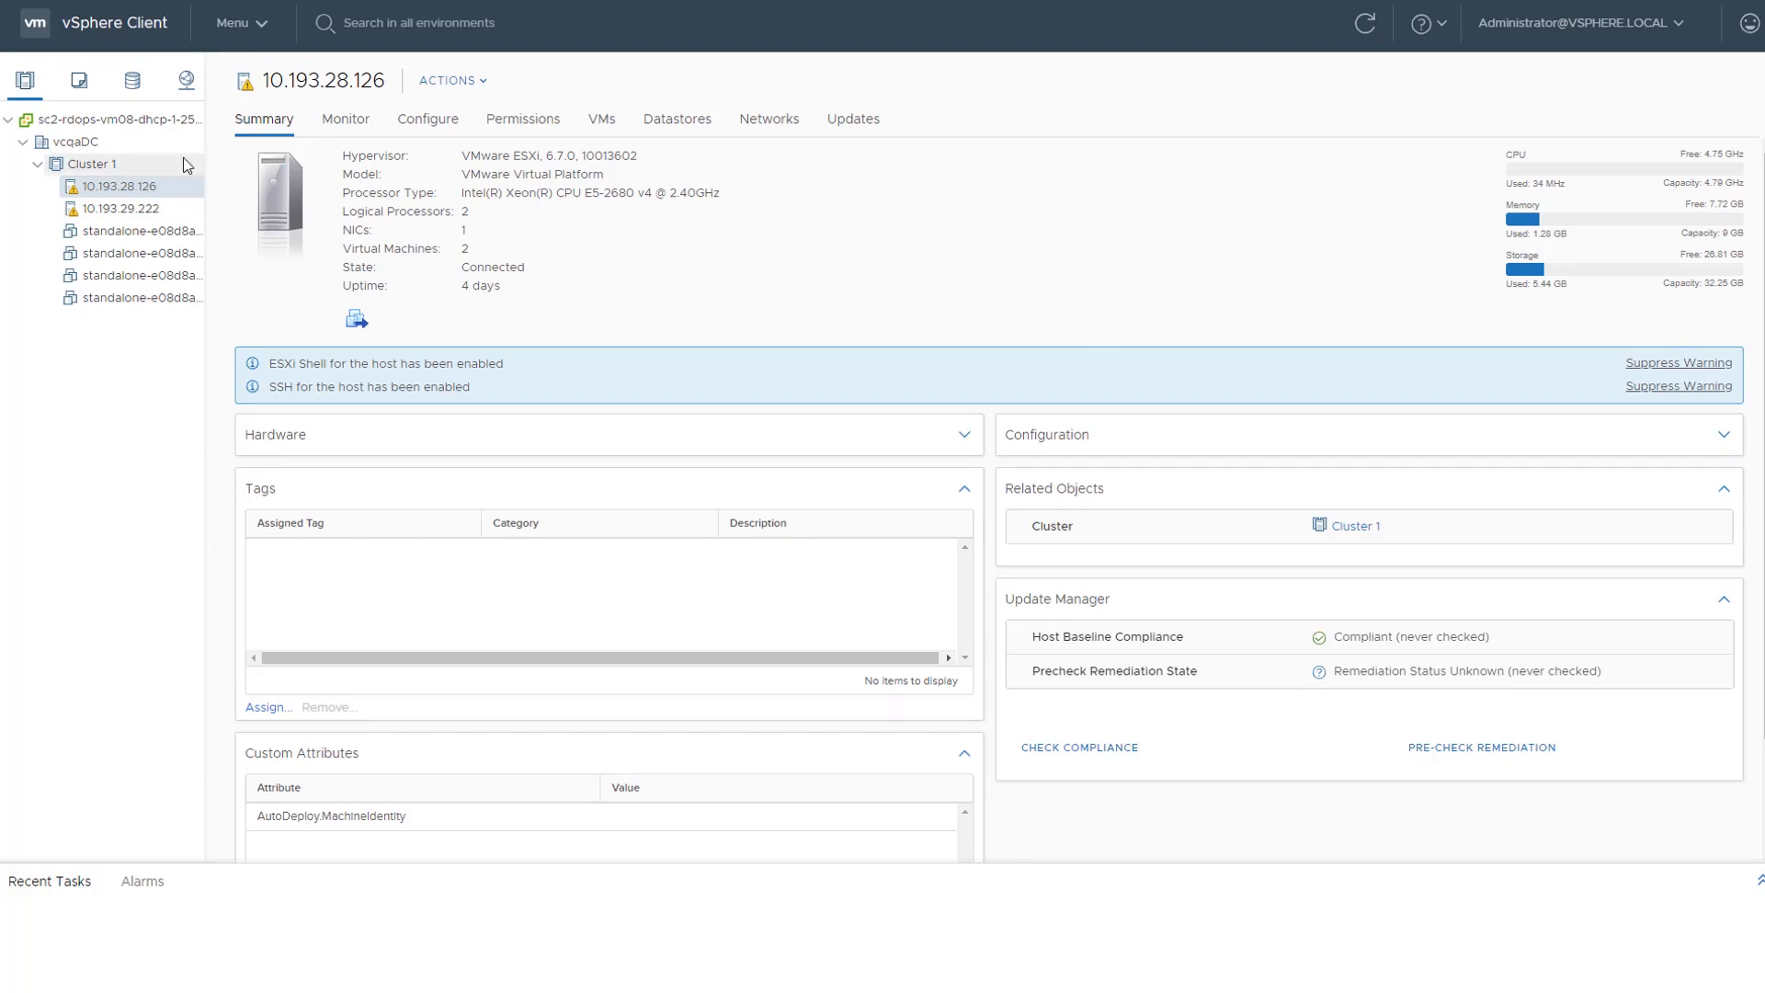
Choose Licensing > Assign License from host 10.193.28.126's context menu.
{"action": "right_click", "coordinate": [118, 186]}
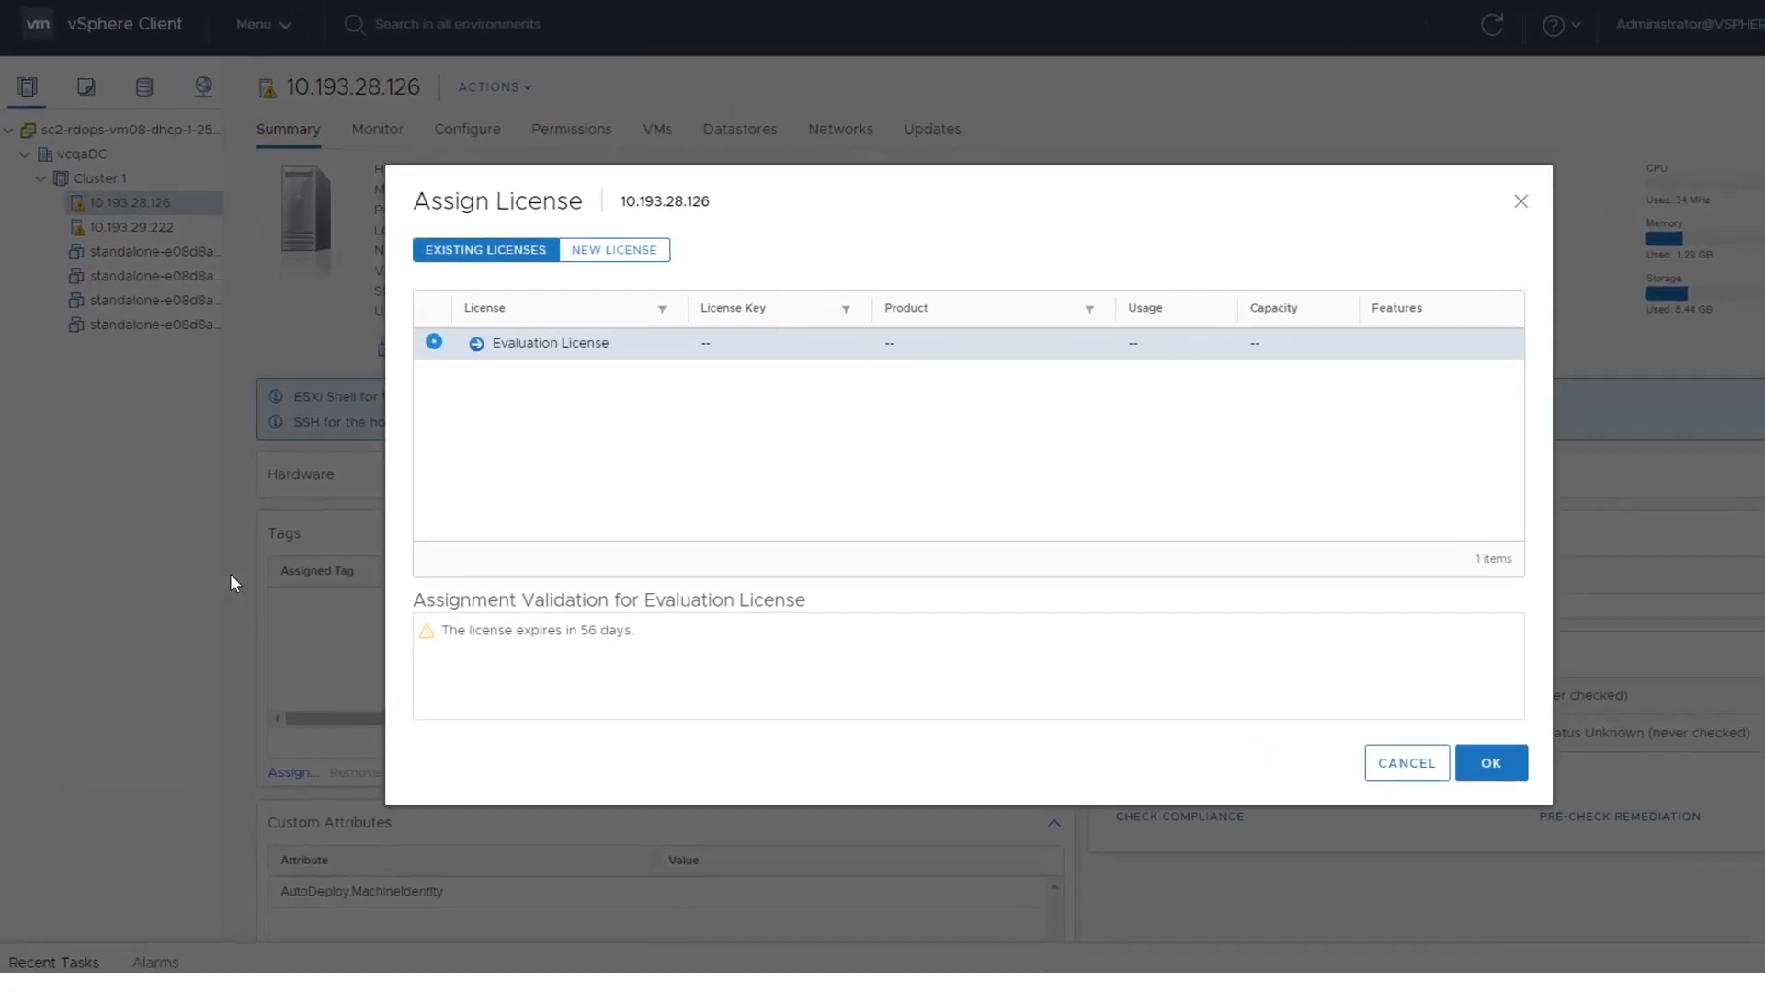
{"action": "left_click", "coordinate": [613, 250]}
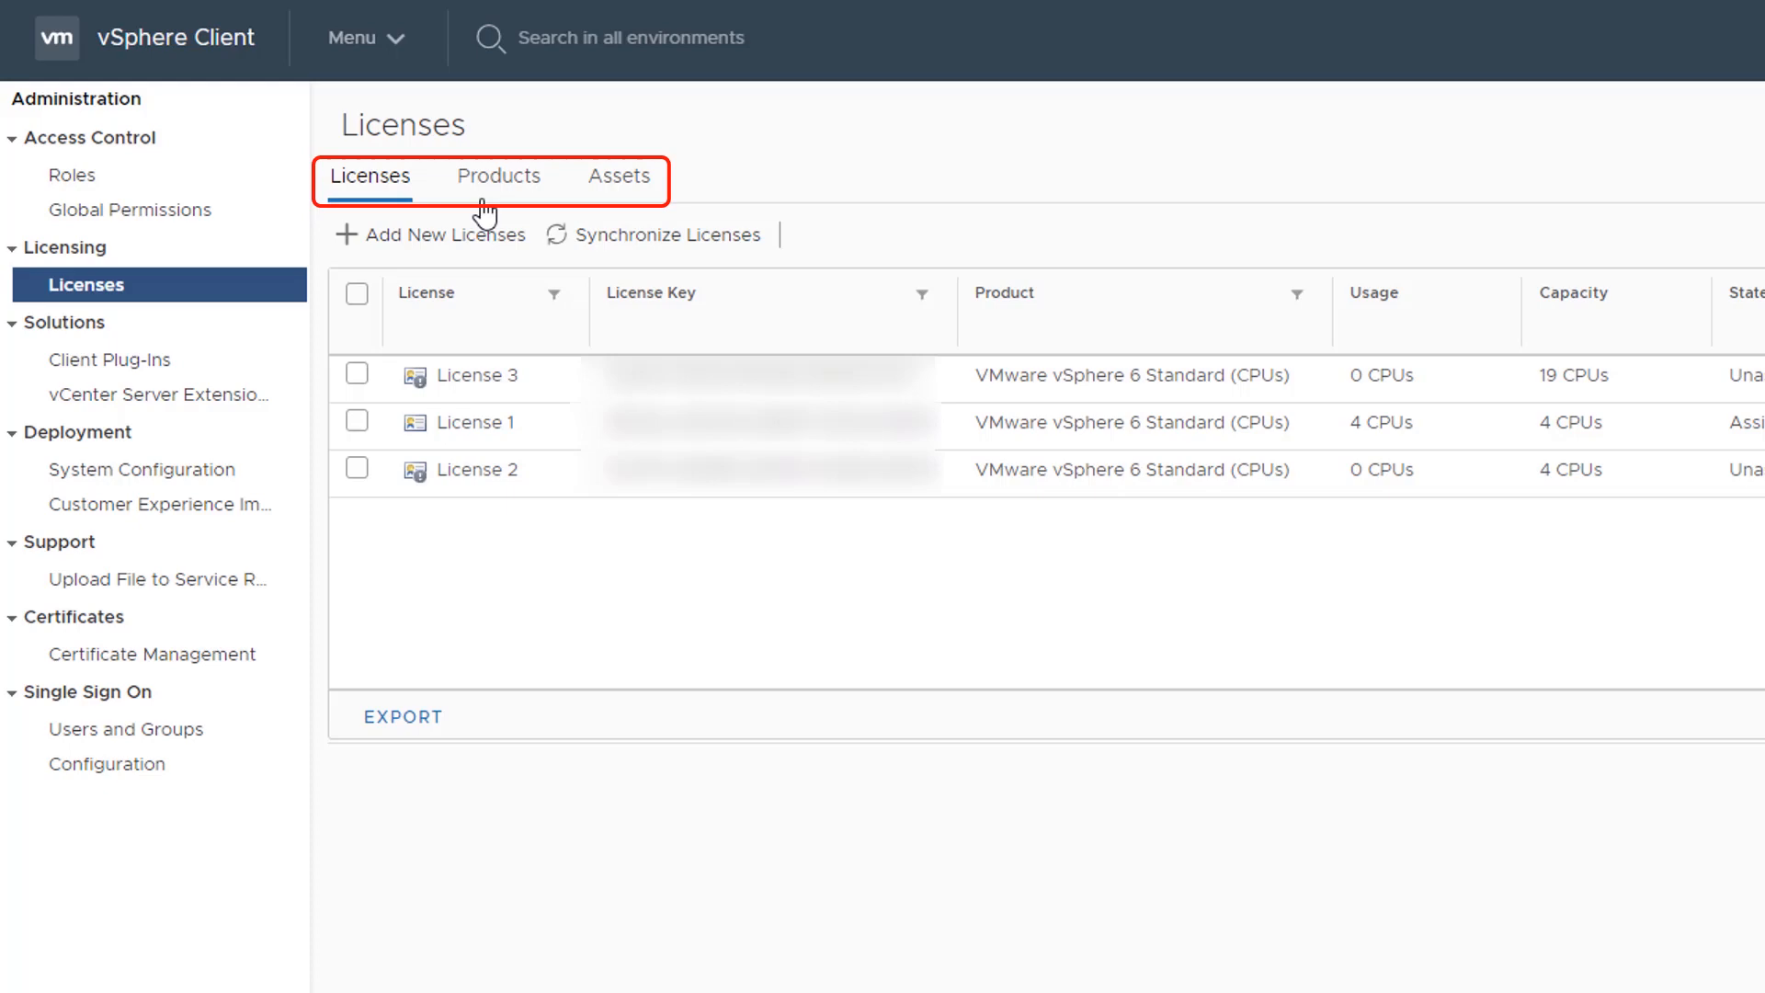
Select vSphere 6 Standard under Products and view its features and licenses.
{"action": "left_click", "coordinate": [498, 175]}
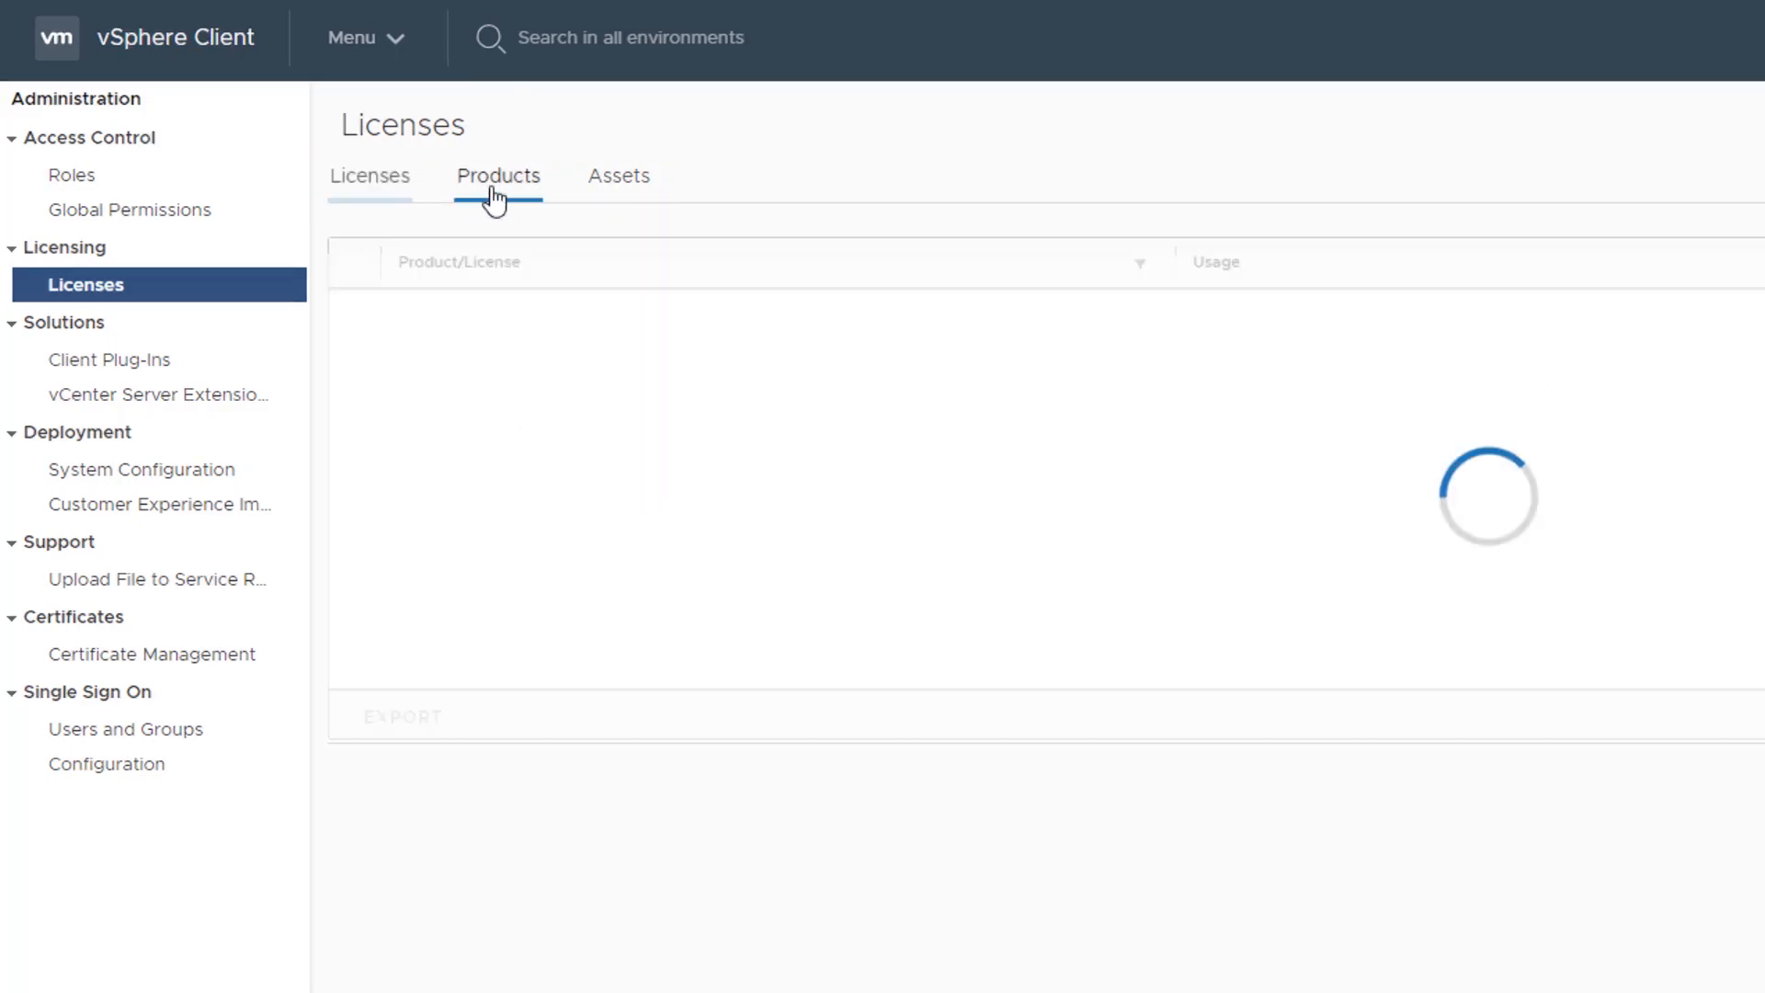
{"action": "left_click", "coordinate": [497, 176]}
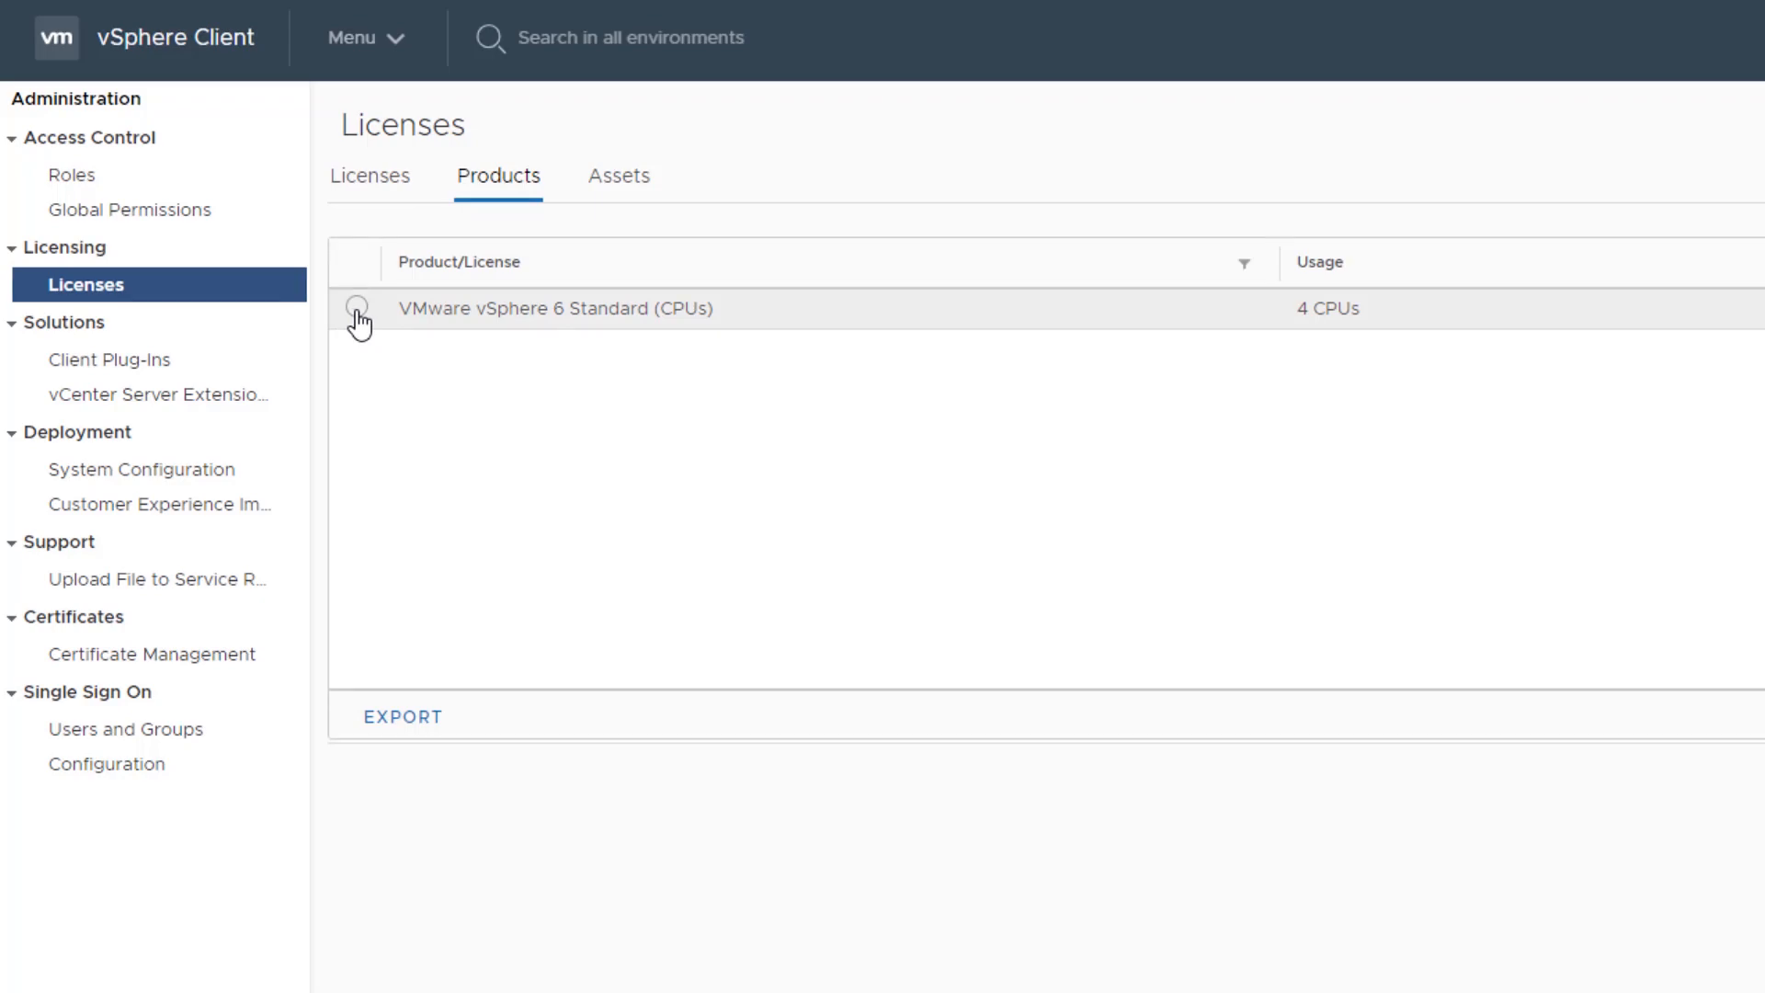
{"action": "left_click", "coordinate": [356, 309]}
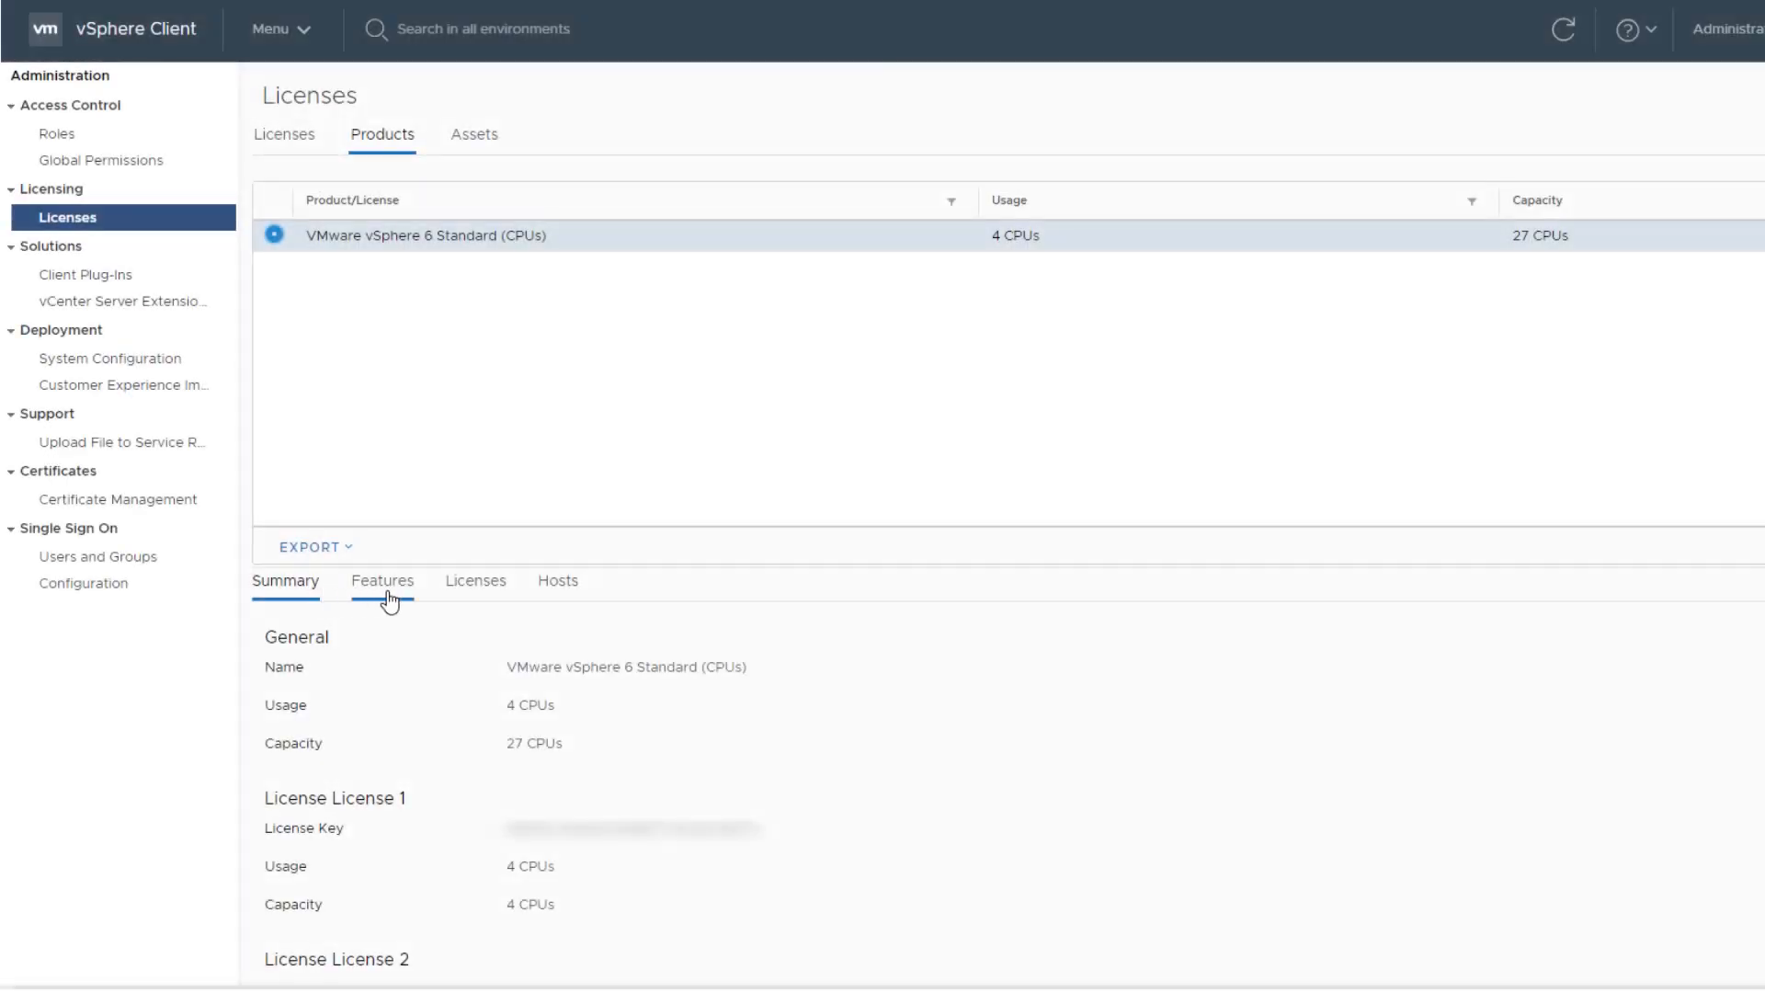
{"action": "left_click", "coordinate": [475, 581]}
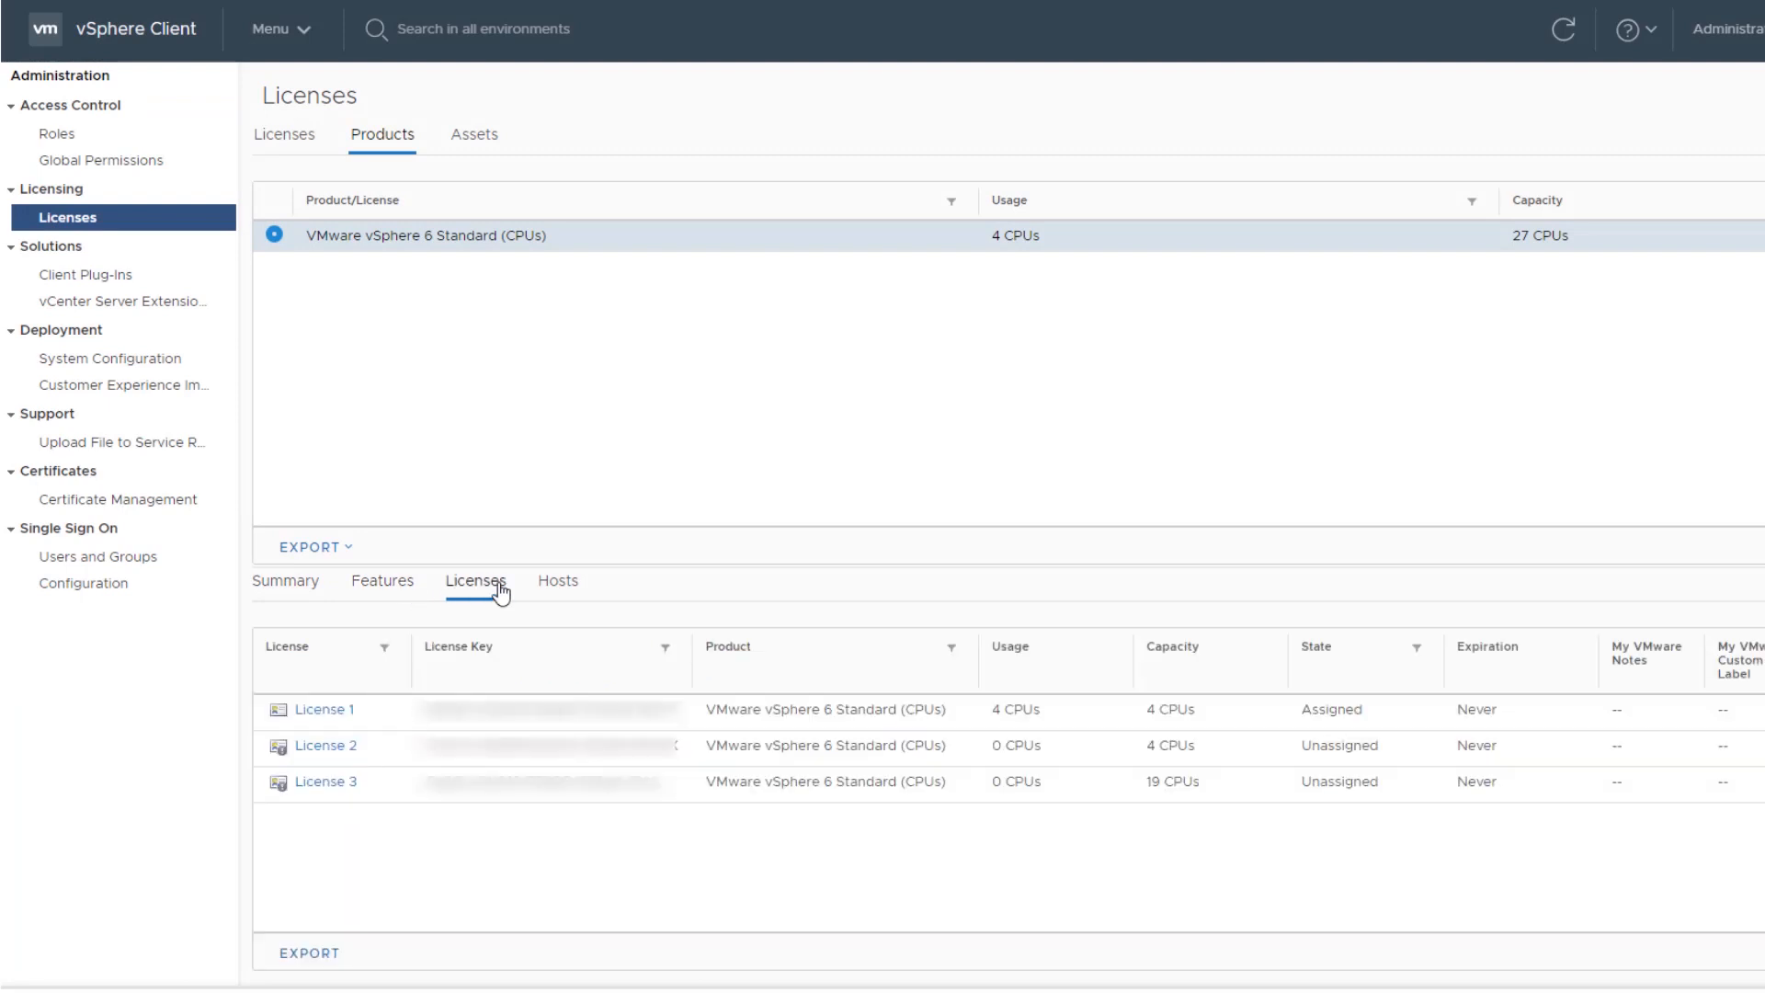
{"action": "left_click", "coordinate": [558, 581]}
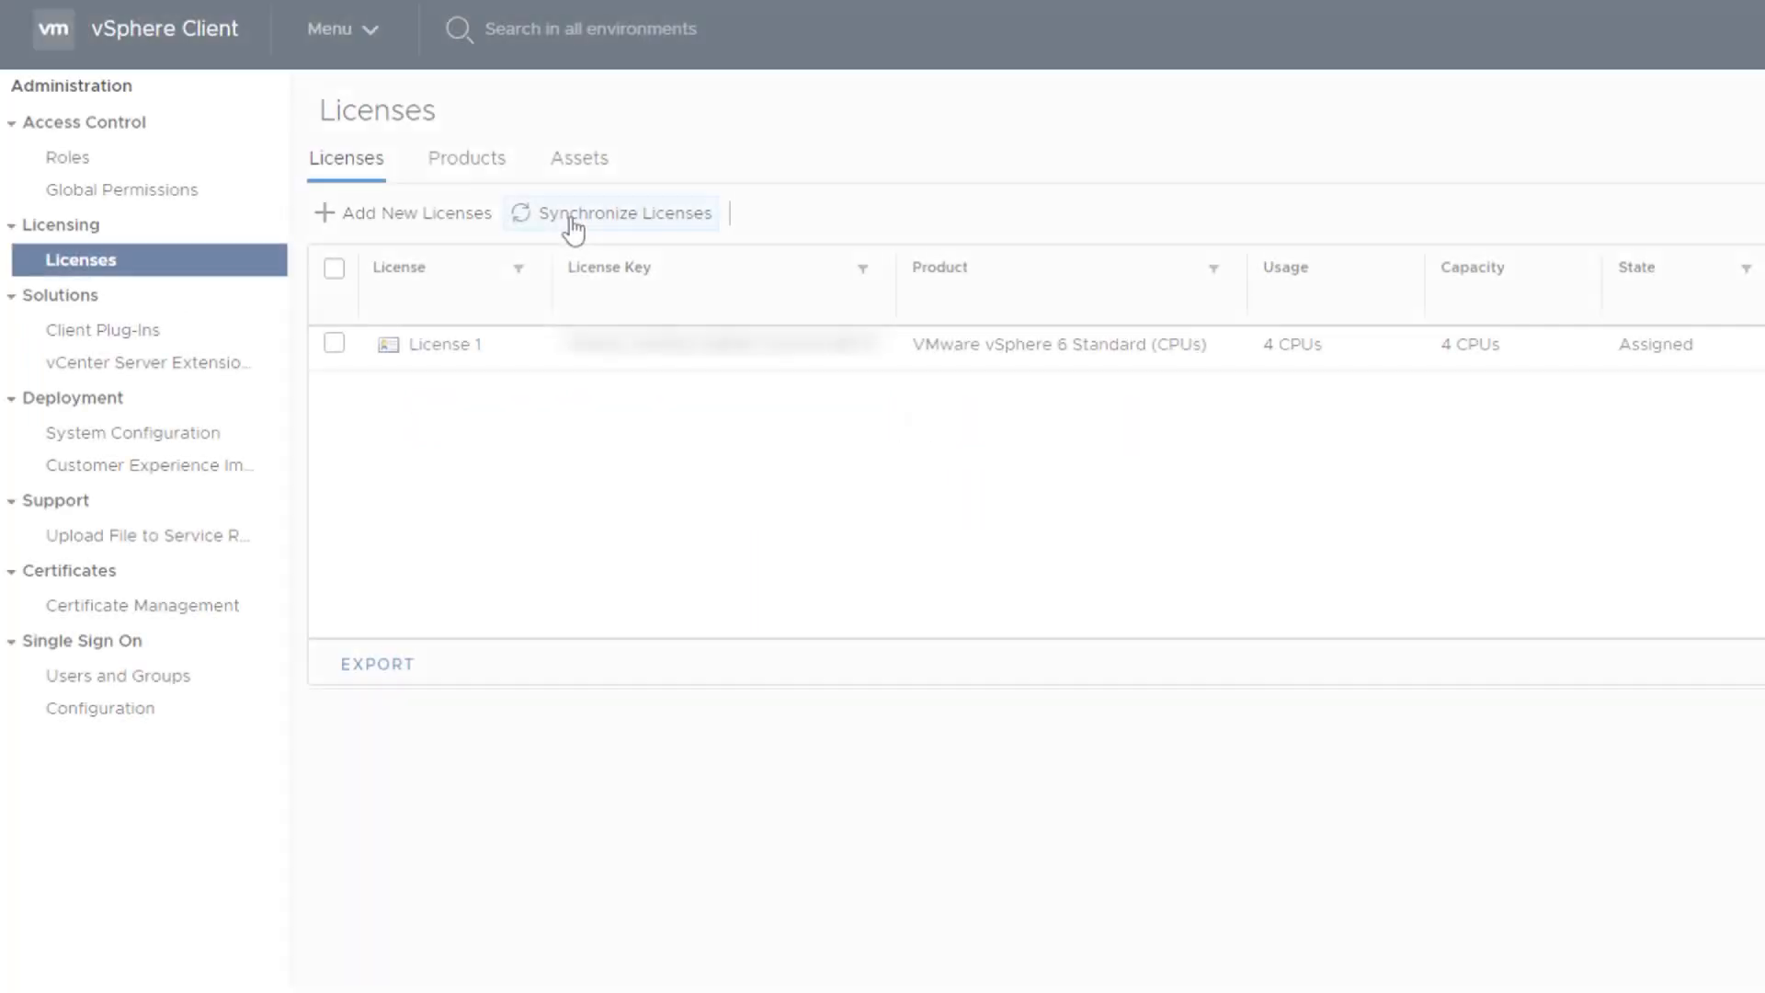
Return to Licenses and start the Synchronize Licenses wizard.
{"action": "left_click", "coordinate": [623, 212]}
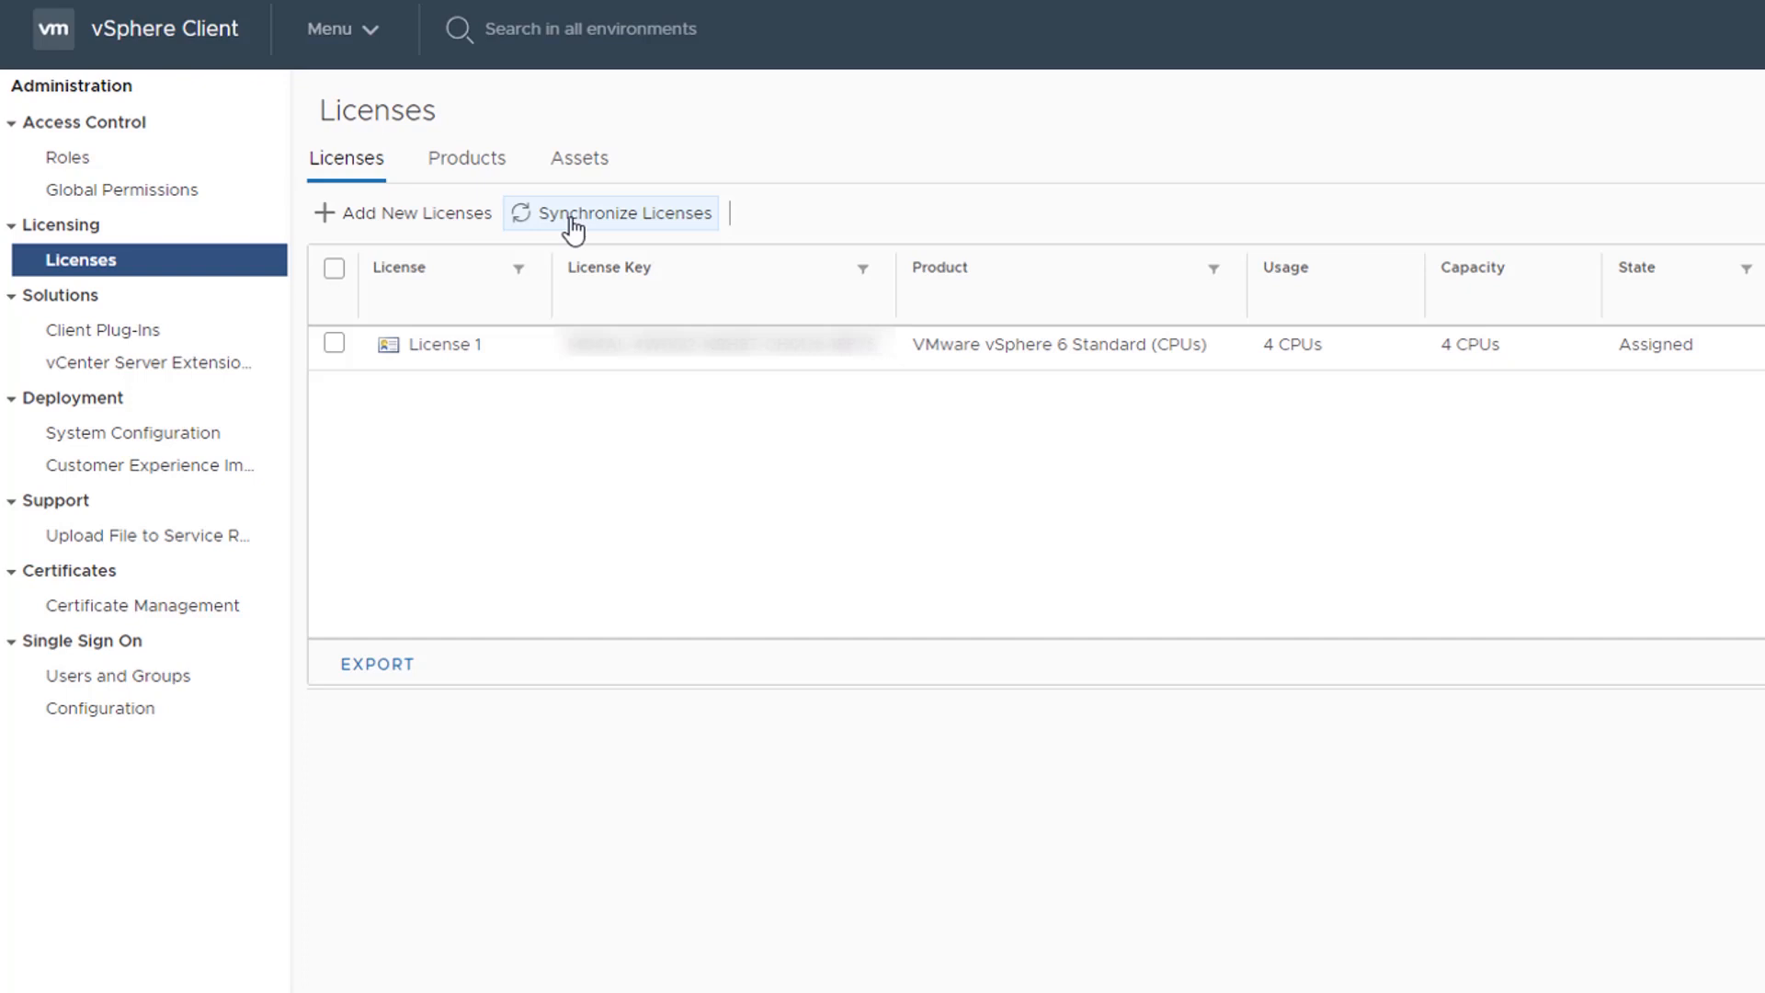
{"action": "left_click", "coordinate": [622, 212]}
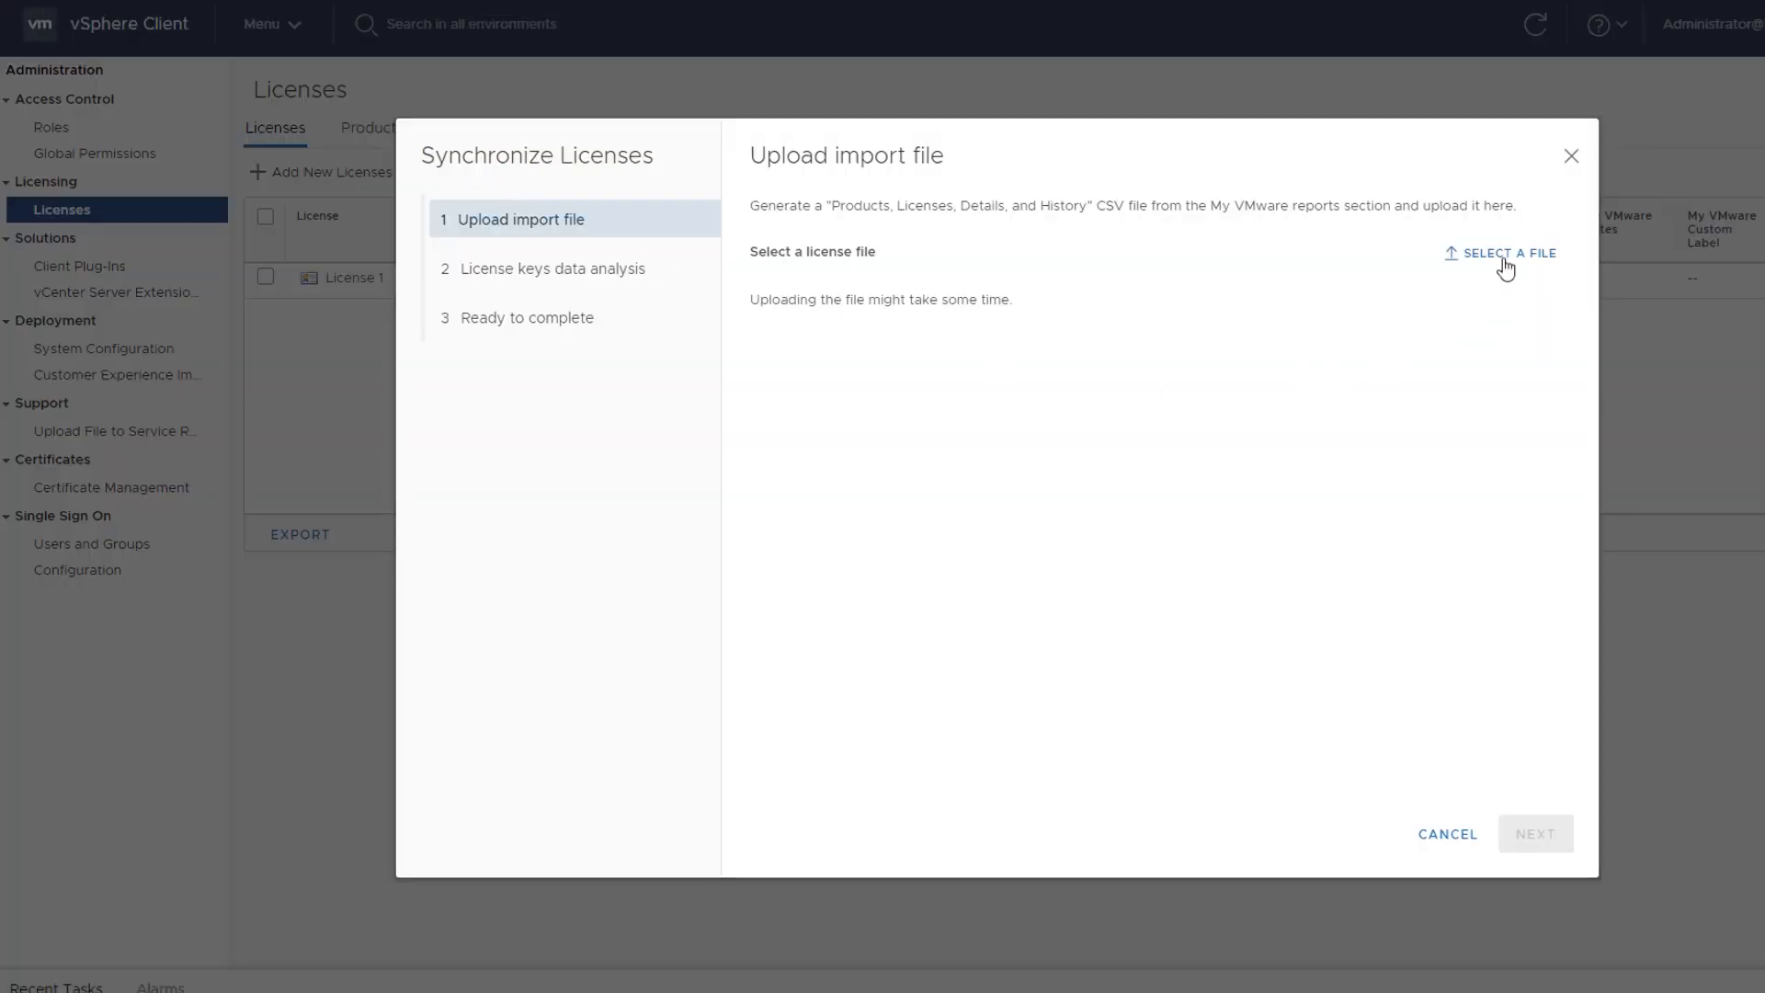
Load h_2_test_report_upgrade_keys_report.csv and proceed to the license keys analysis.
{"action": "left_click", "coordinate": [1505, 252]}
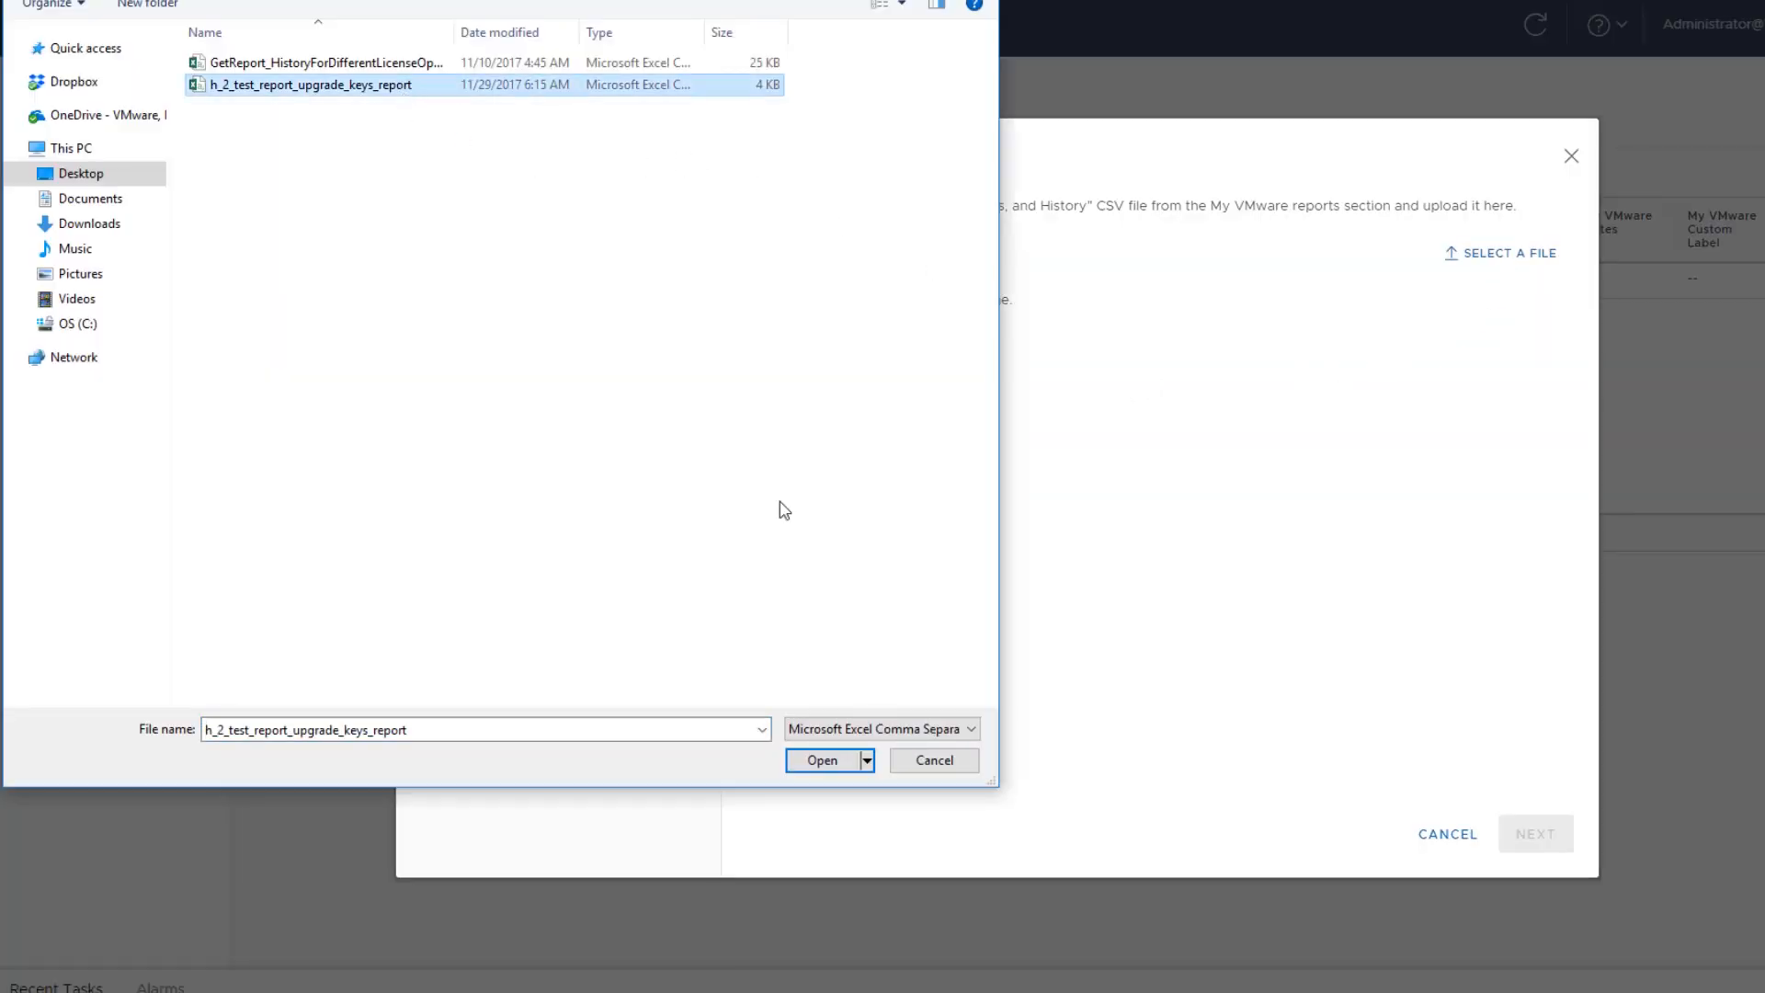
{"action": "left_click", "coordinate": [822, 761]}
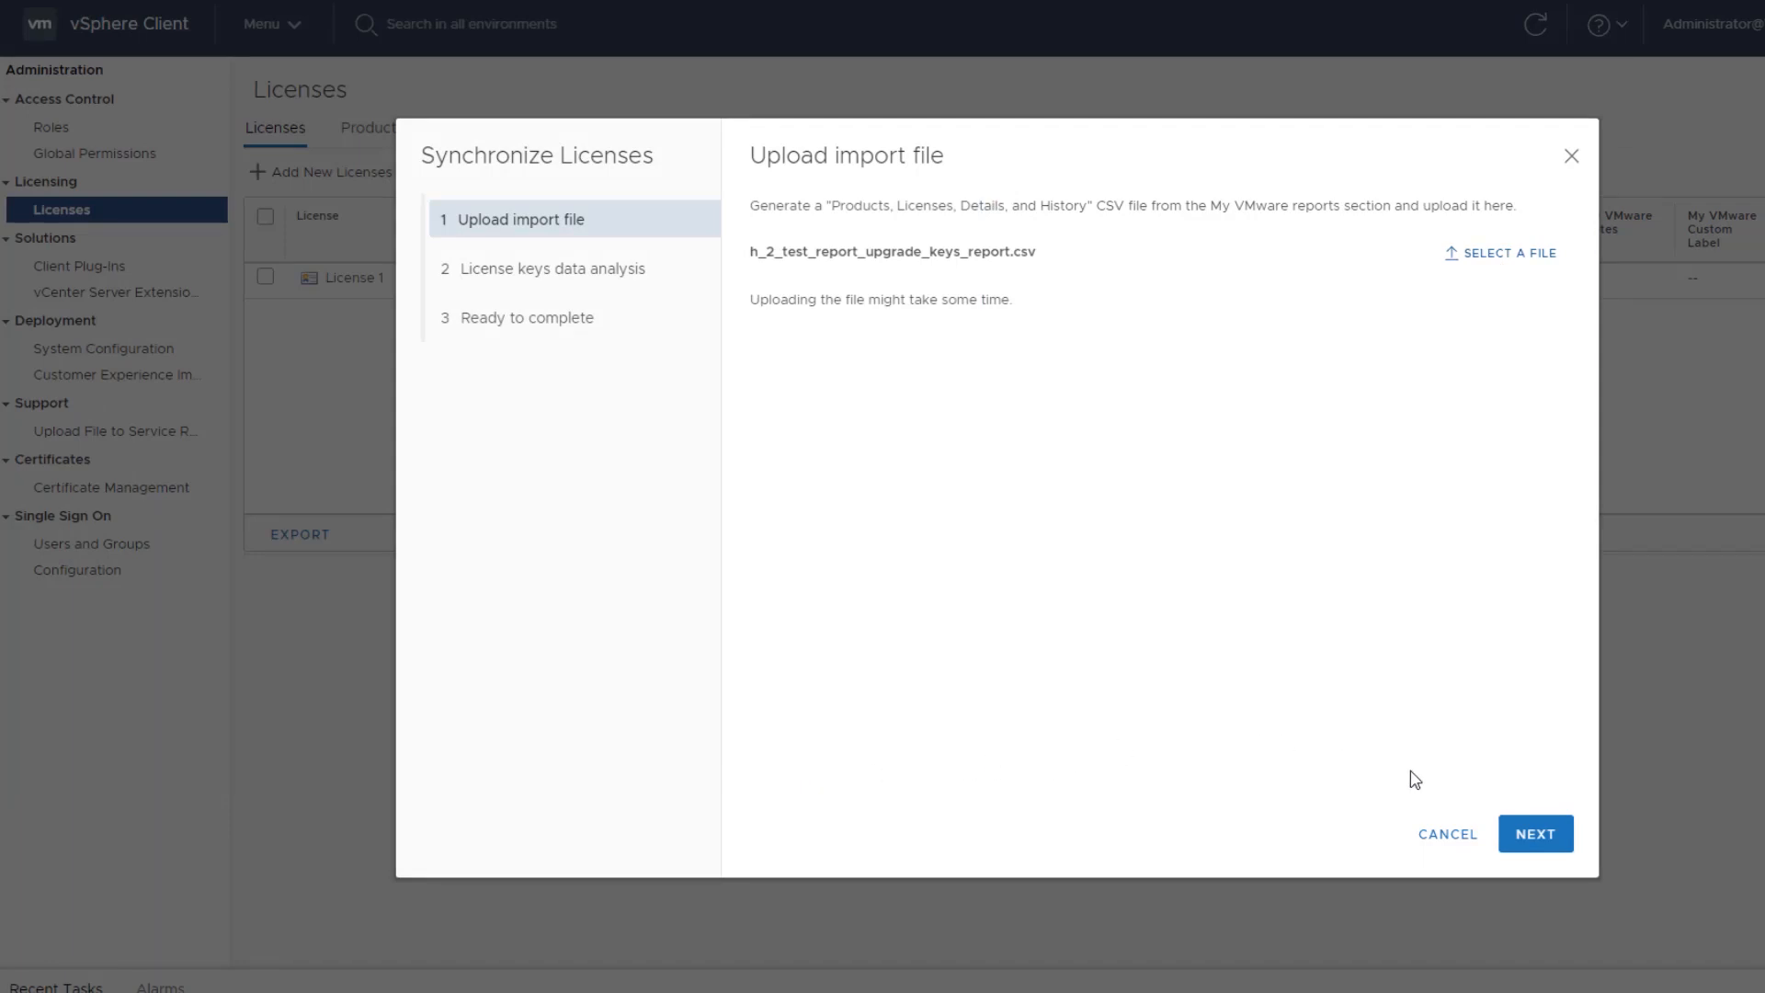
{"action": "left_click", "coordinate": [1534, 833]}
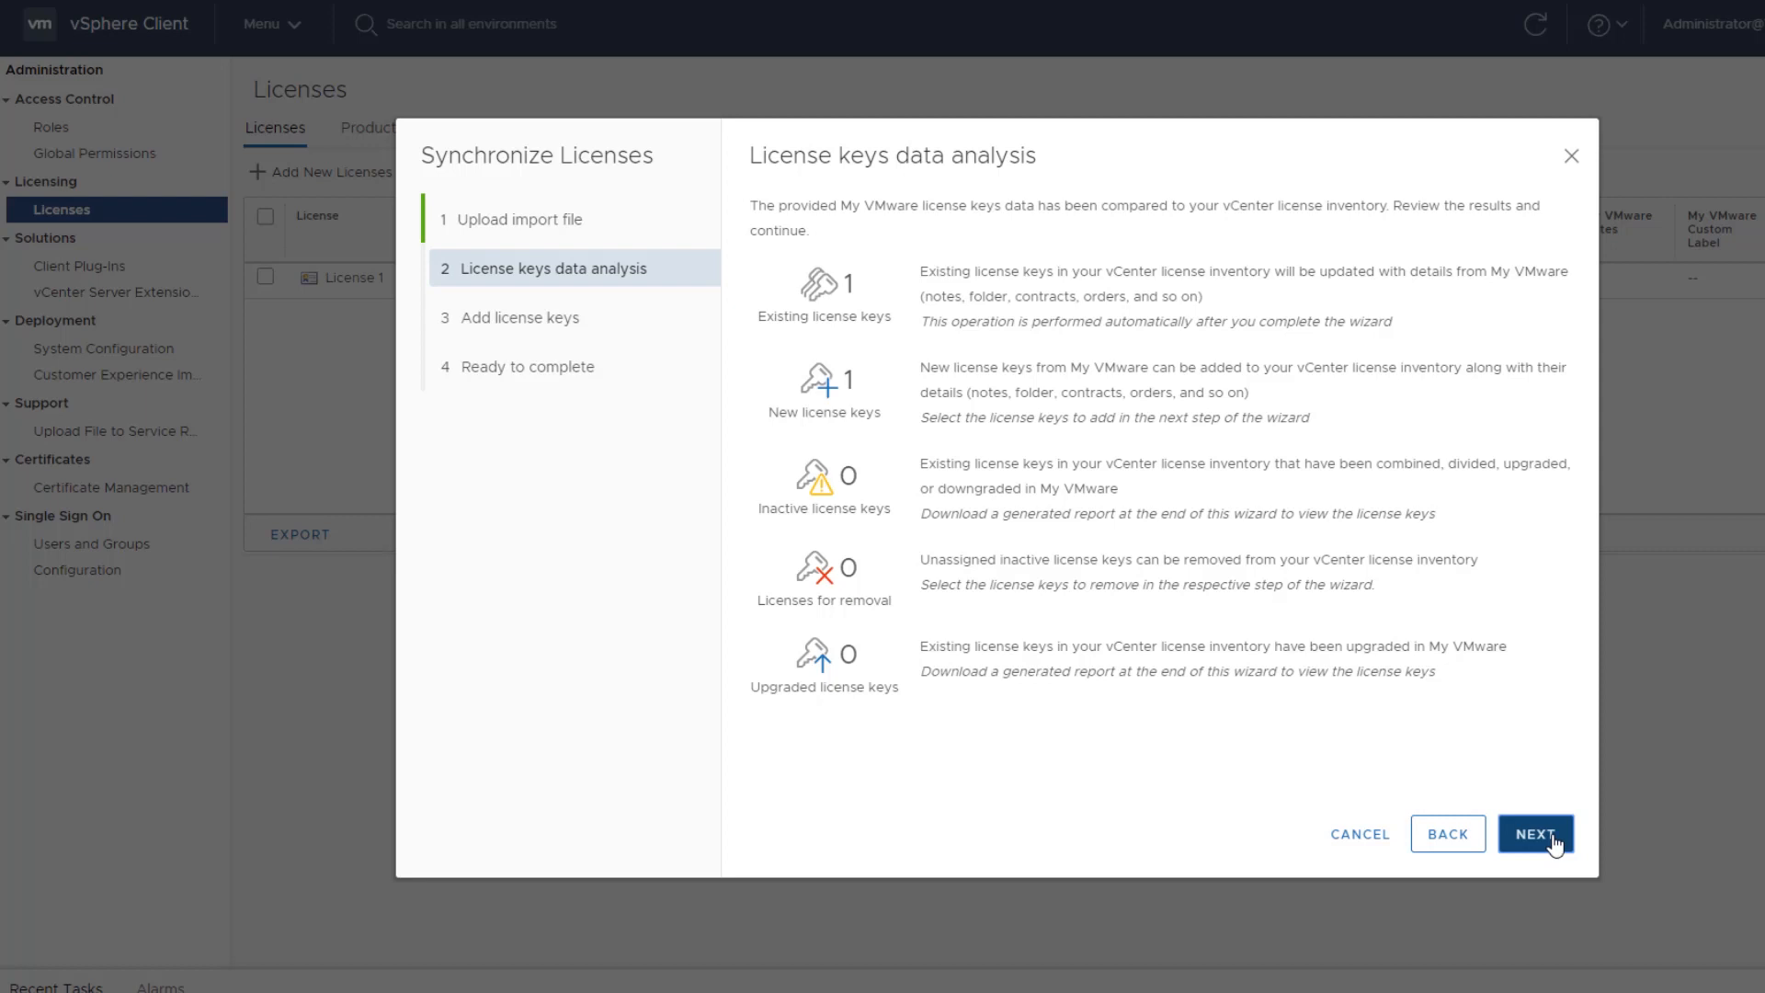
{"action": "mouse_move", "coordinate": [1553, 844]}
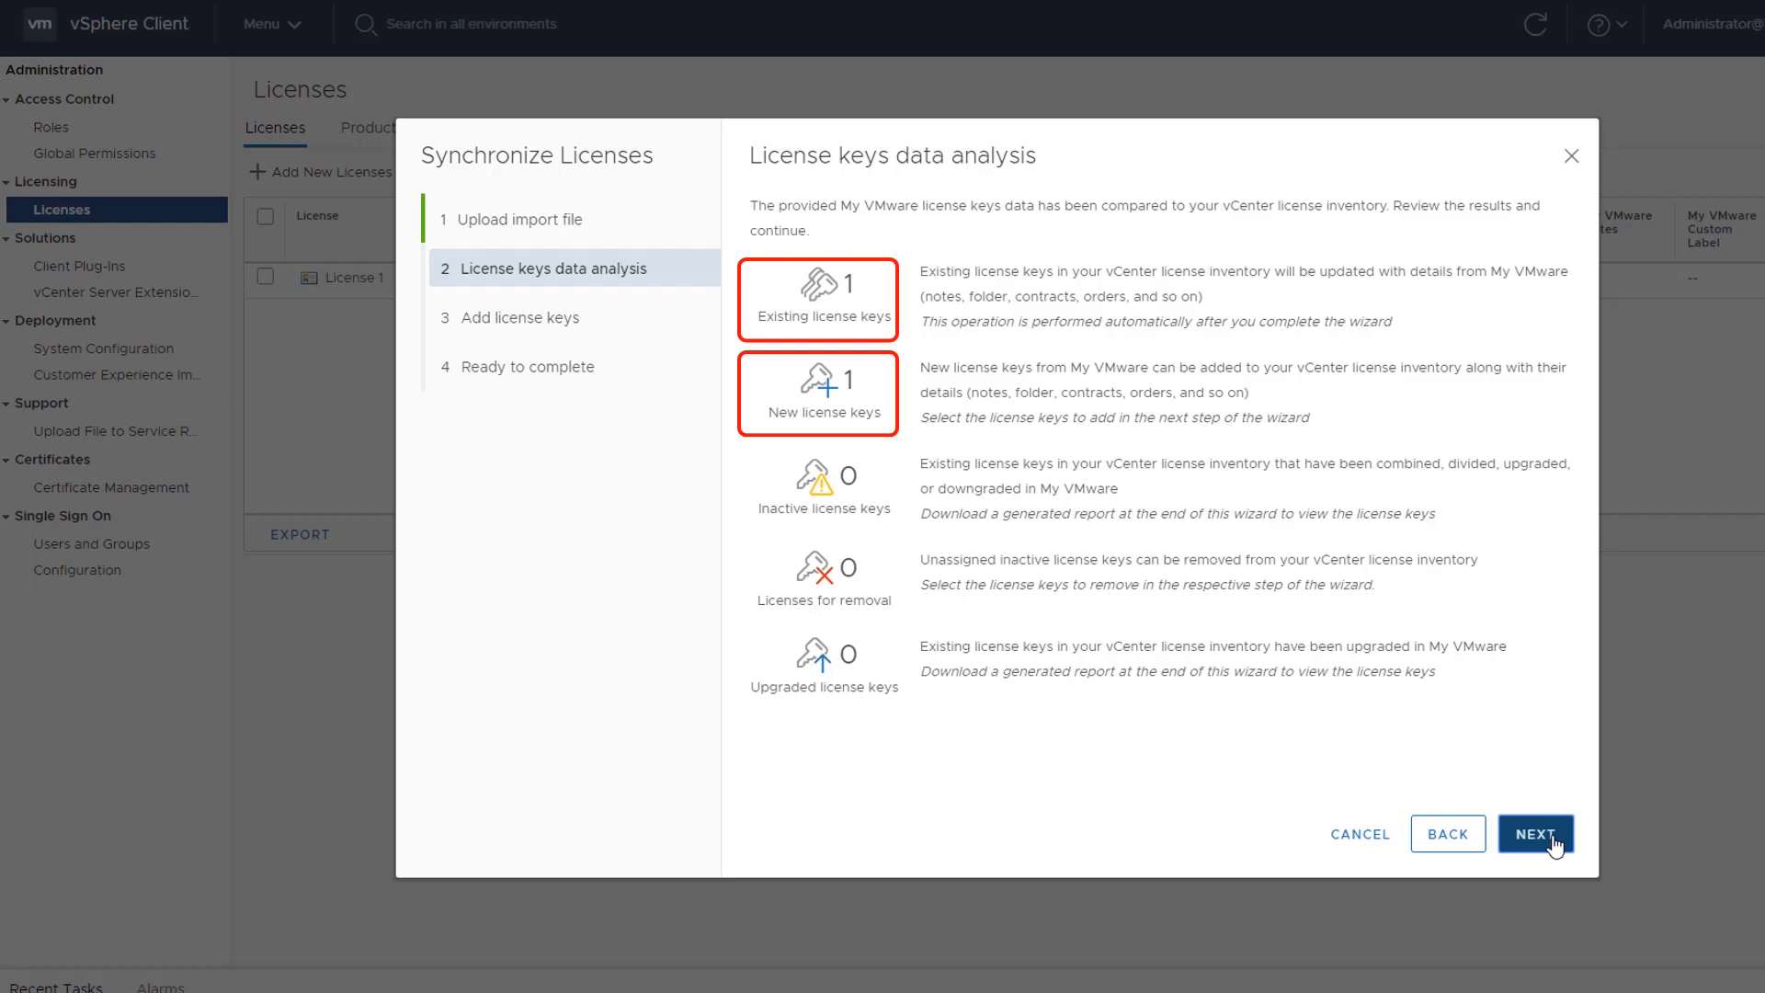
Keep License 2 selected as the new key and finish synchronizing.
{"action": "left_click", "coordinate": [1530, 836]}
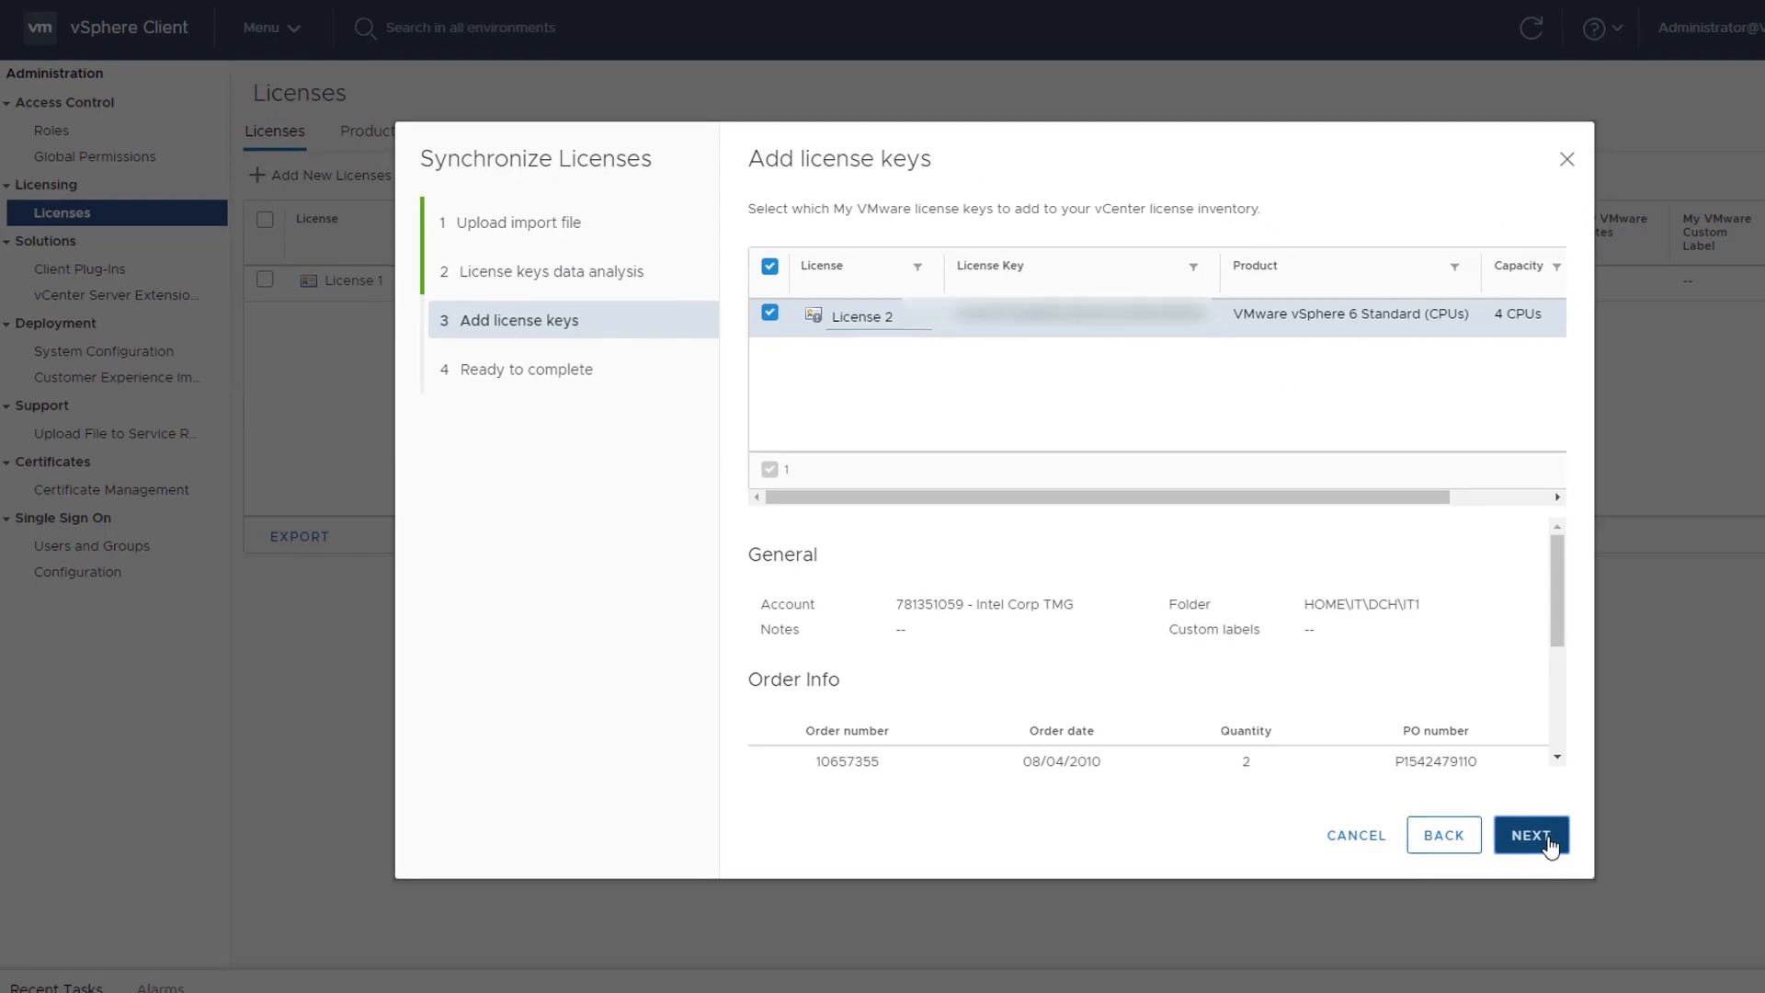
{"action": "left_click", "coordinate": [1530, 836]}
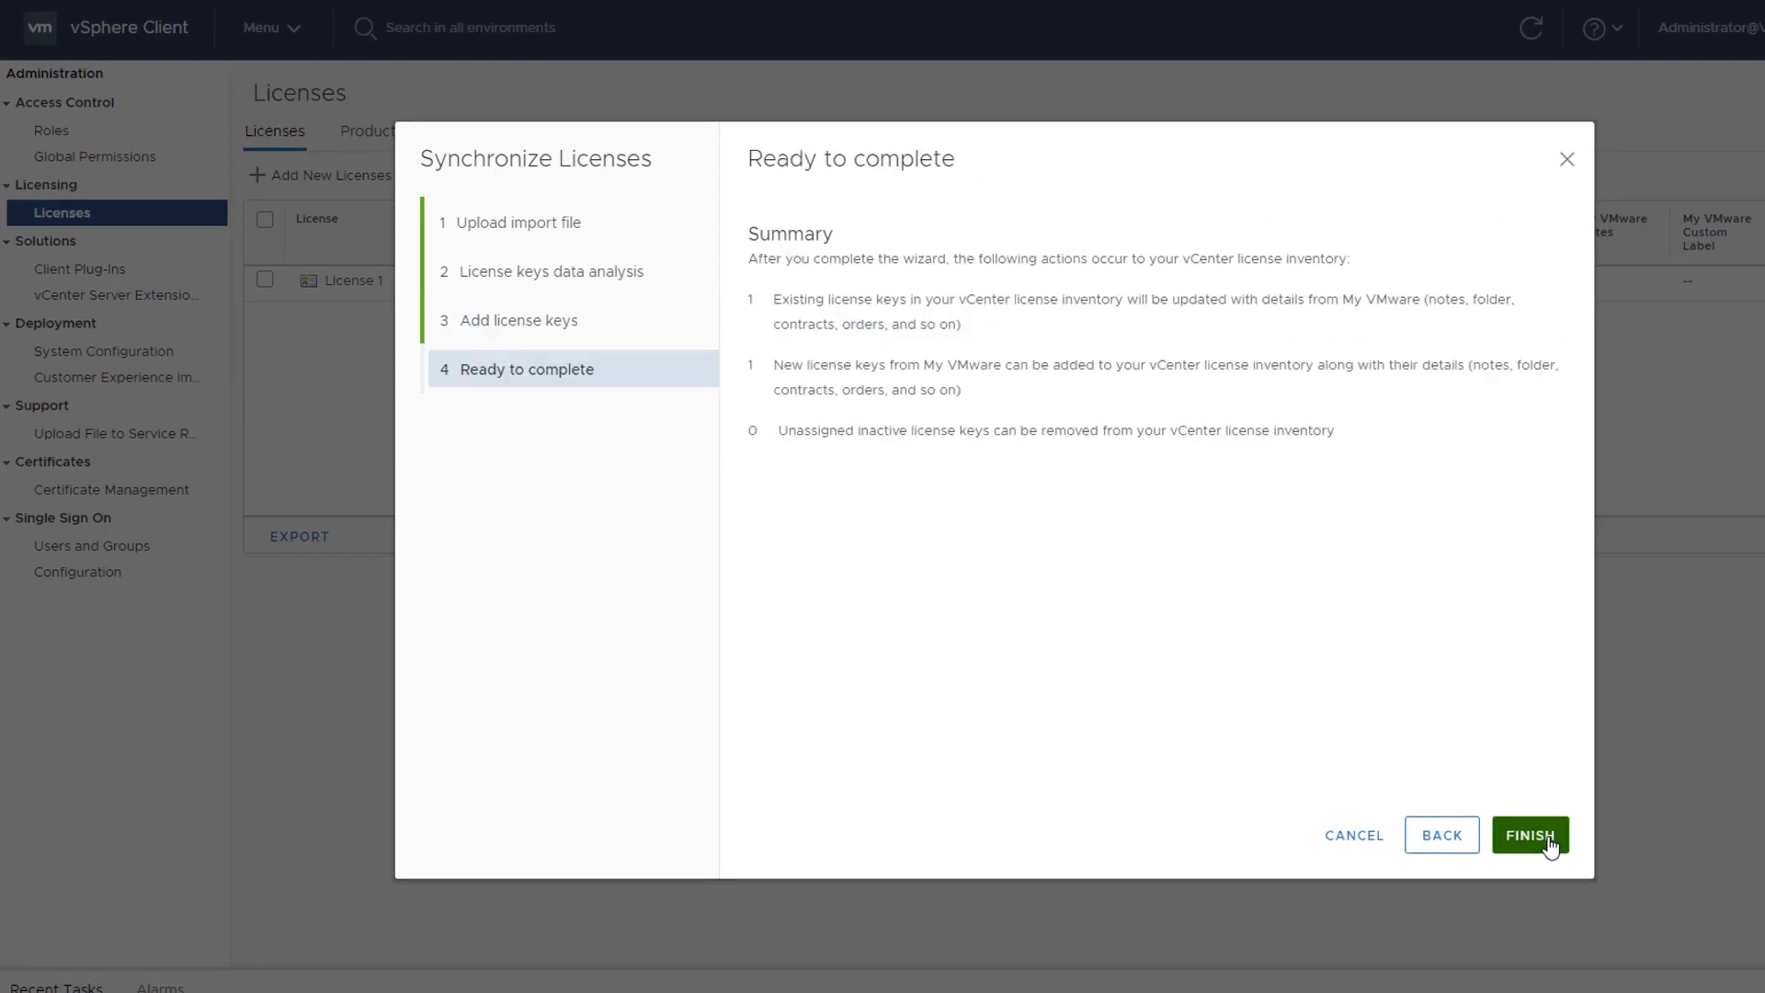
{"action": "left_click", "coordinate": [1529, 834]}
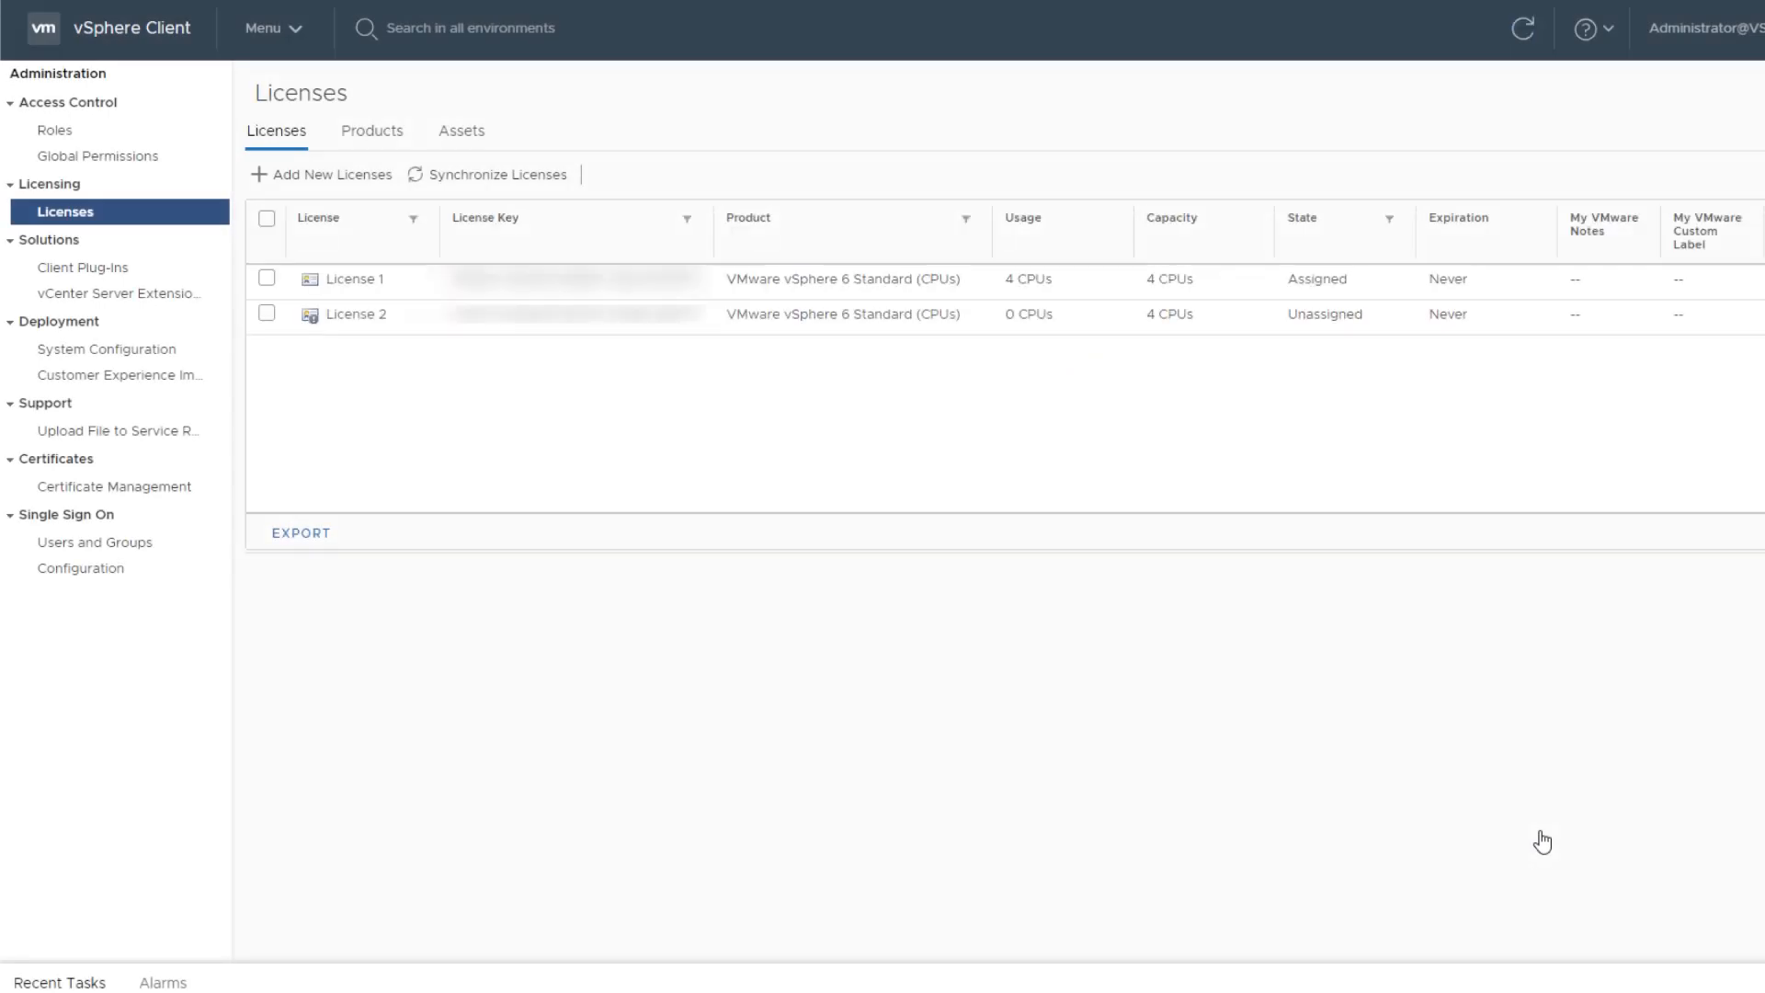